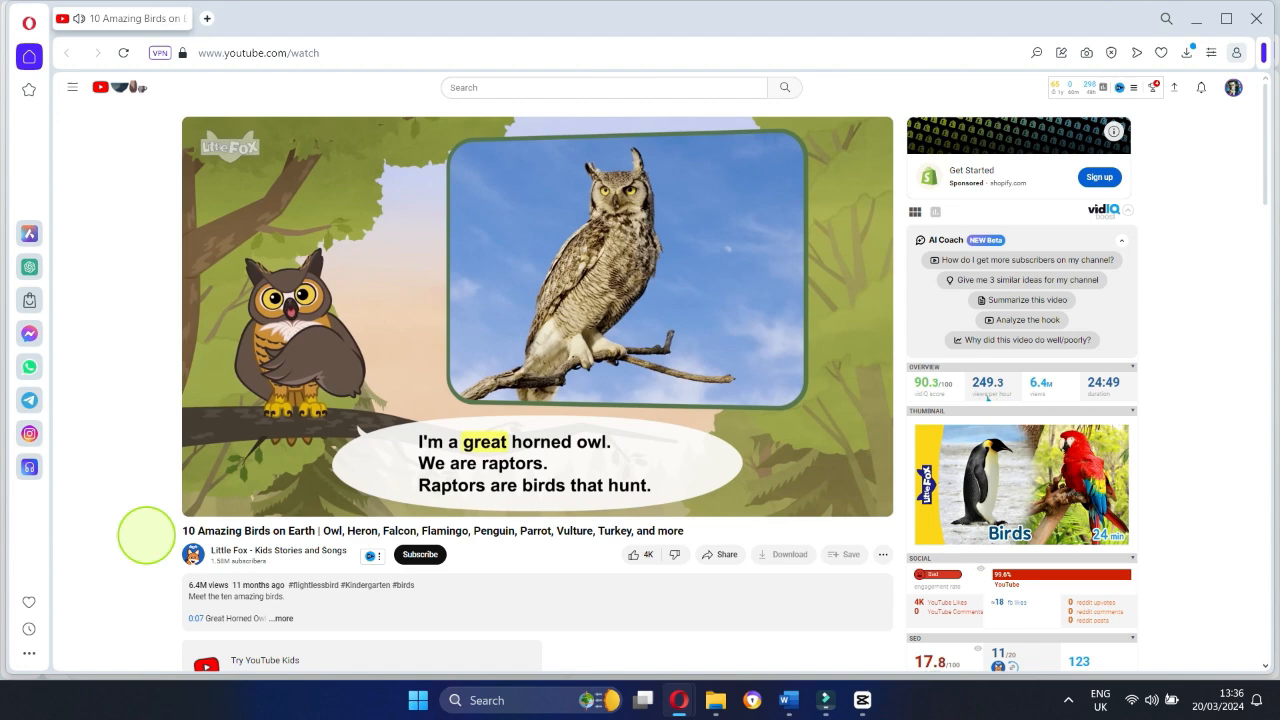
# Step: Open the Little Fox - Kids Stories and Songs channel and its Videos list
pyautogui.click(278, 550)
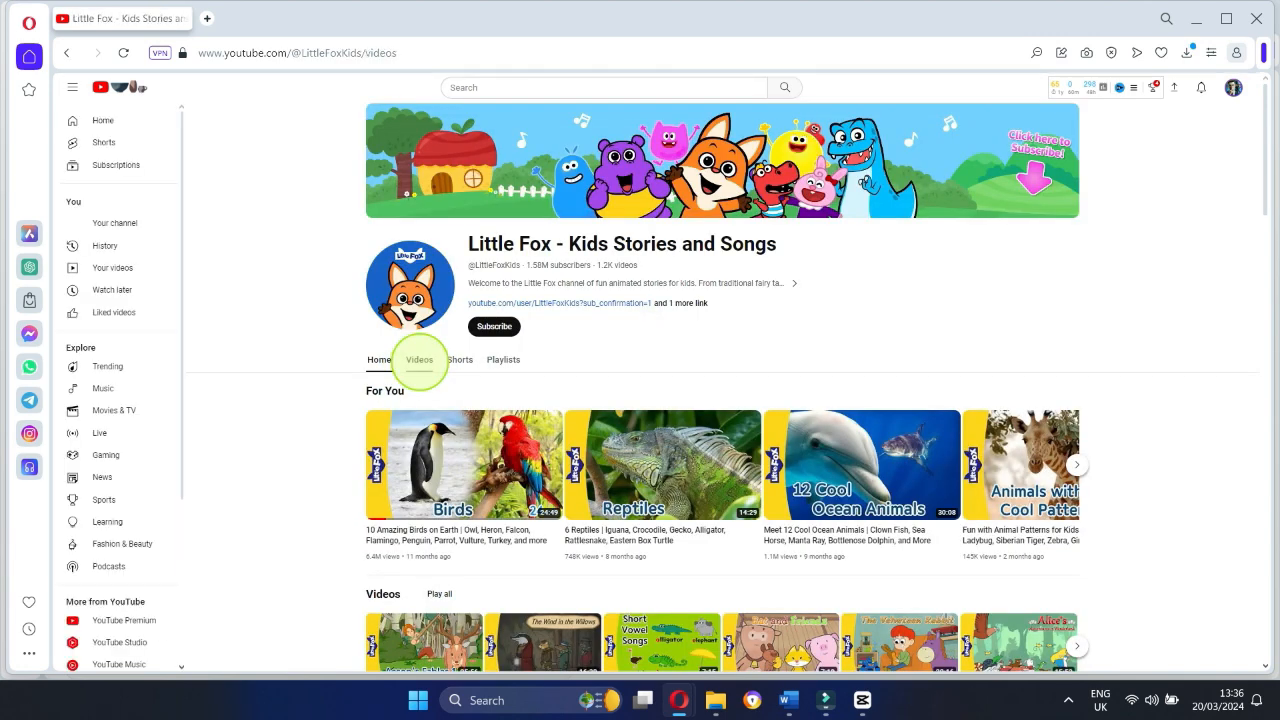
pyautogui.click(420, 360)
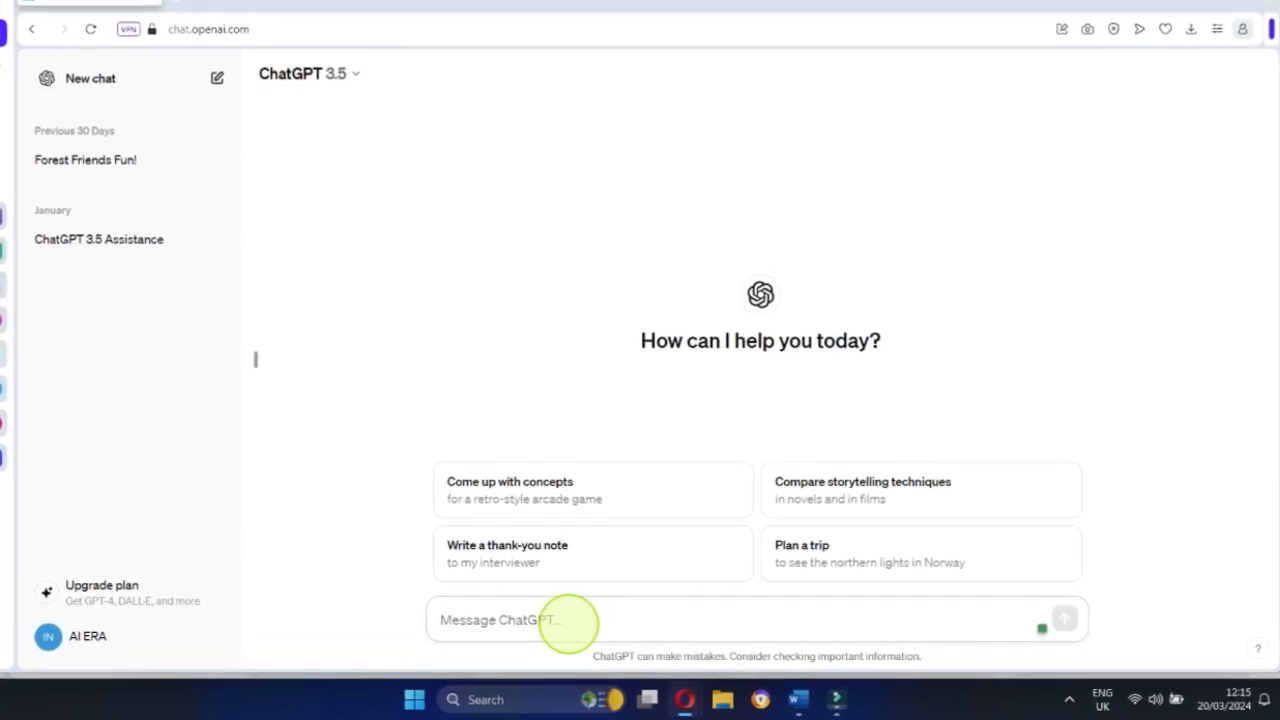
# Step: Focus the Message ChatGPT box in a fresh chat, ready for the script prompt
pyautogui.click(1064, 618)
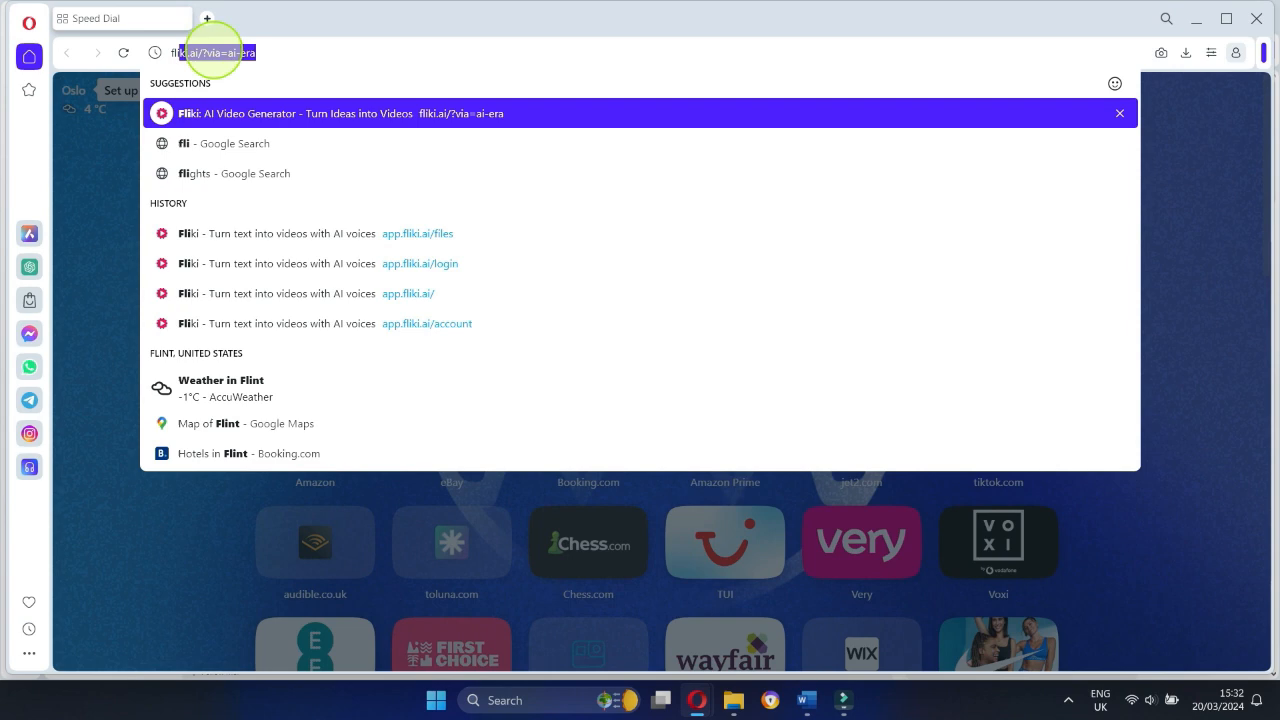
# Step: Create a new Fliki audio file named 'underwater friends' from an empty English script
pyautogui.click(416, 232)
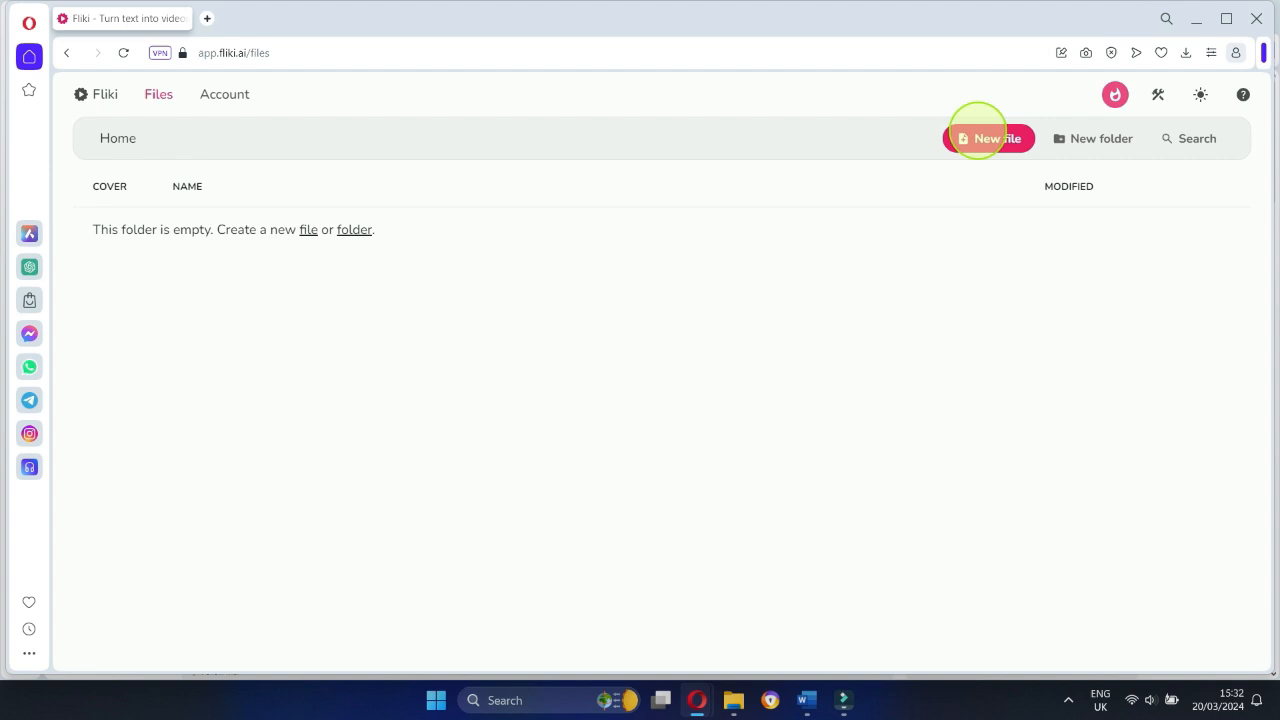
pyautogui.click(988, 138)
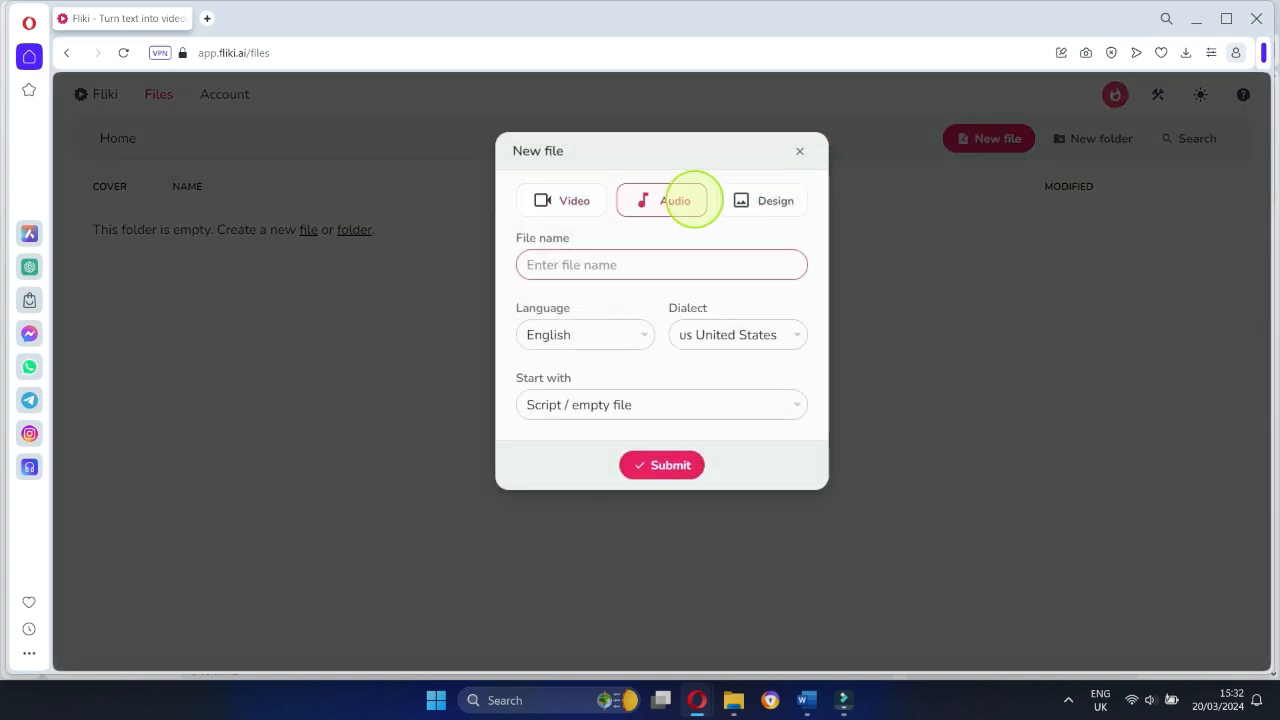
pyautogui.write('un')
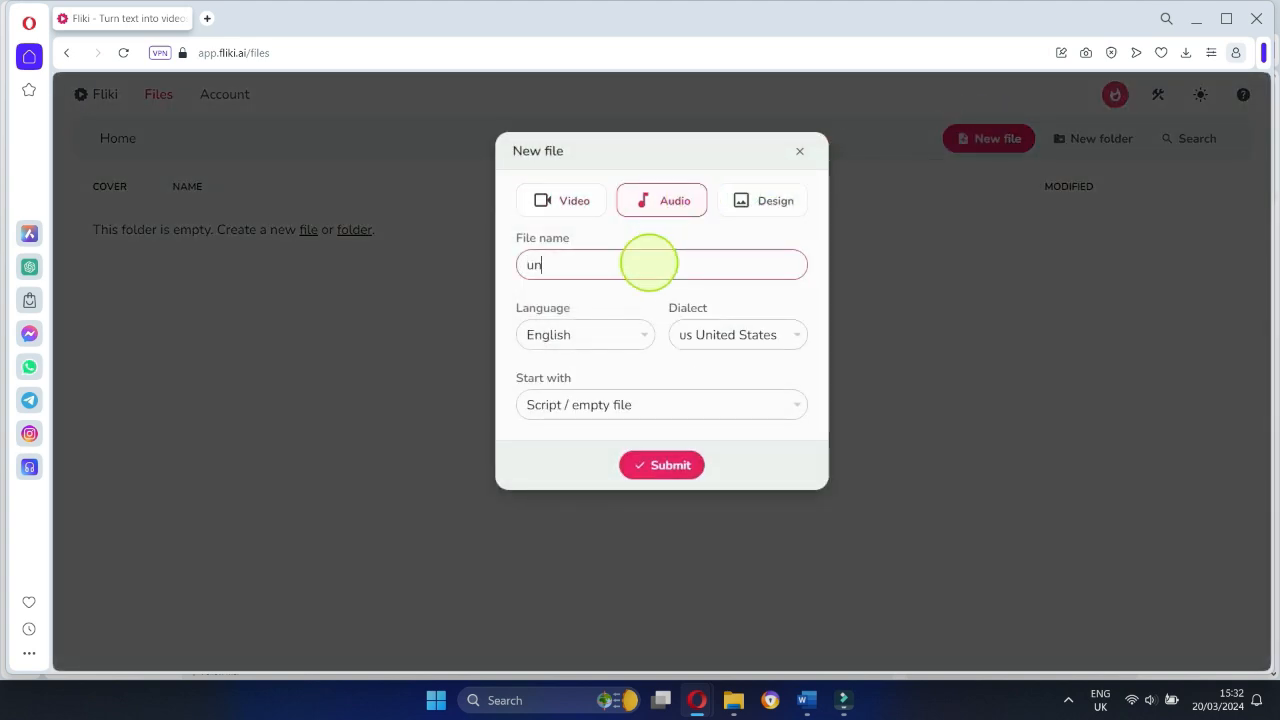
pyautogui.write('derwater friends')
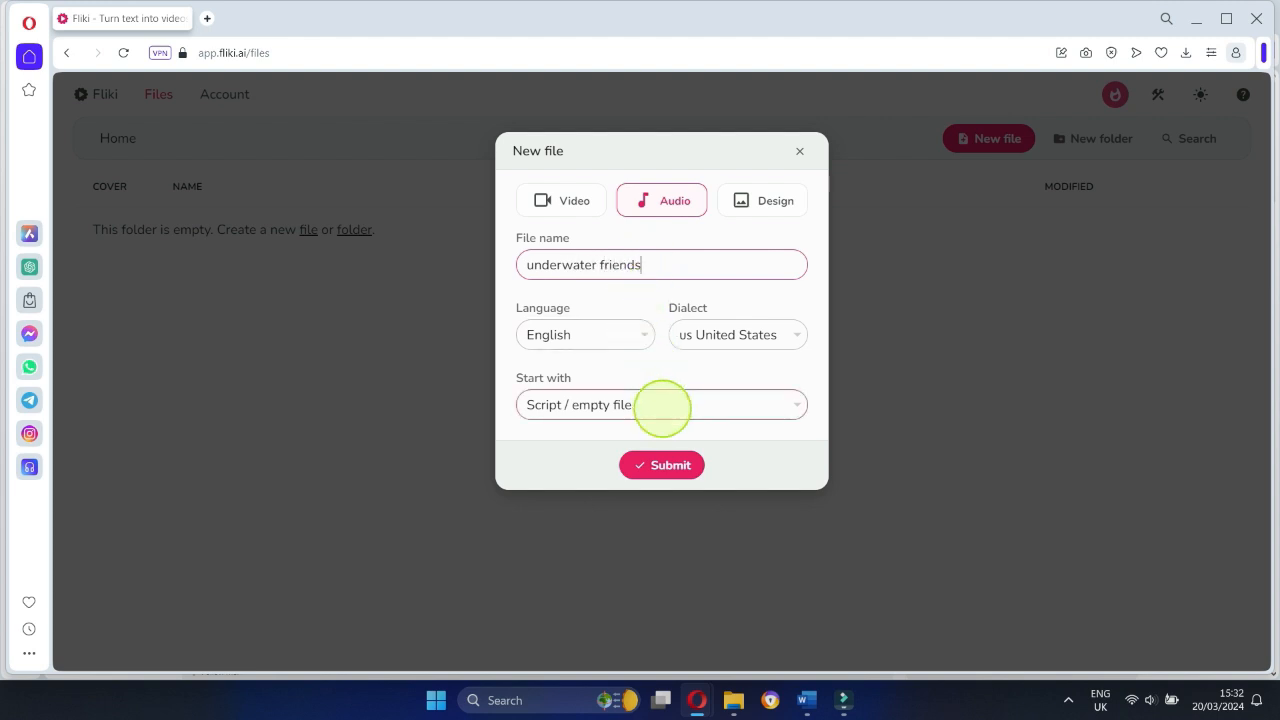
pyautogui.click(660, 464)
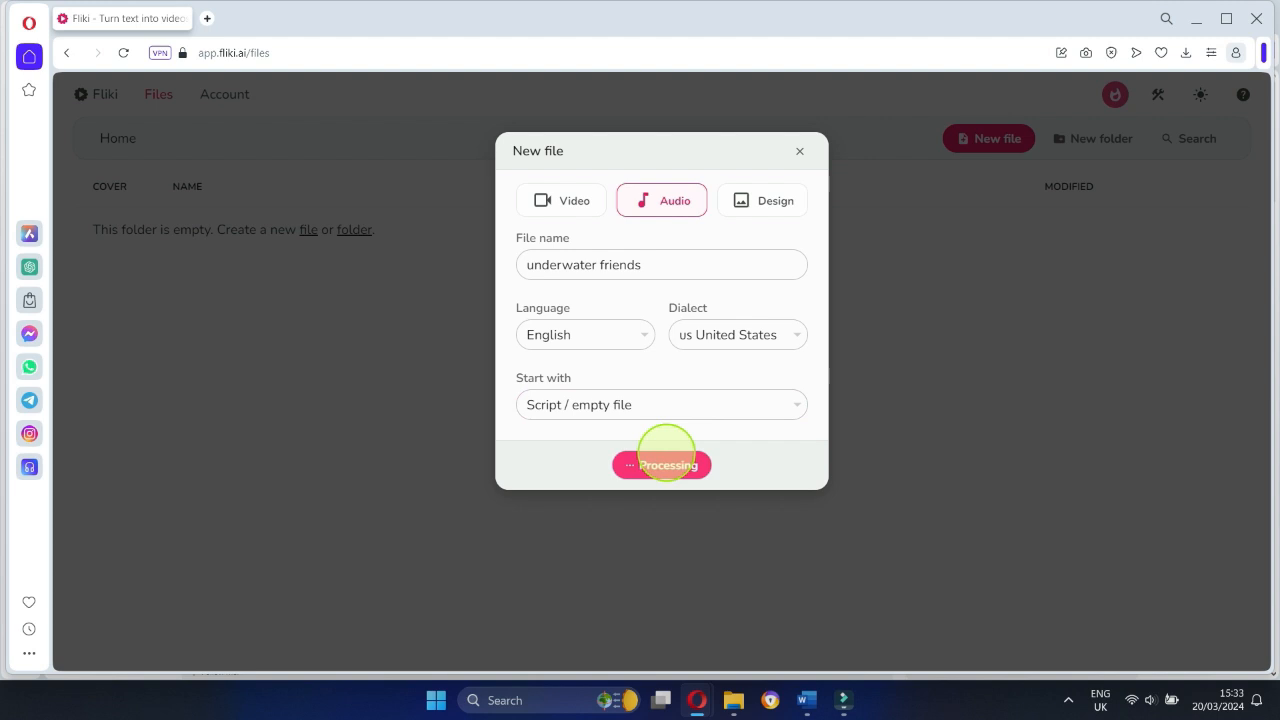
# Step: Paste the full story script into Scene 1 so it splits into scenes
pyautogui.click(660, 464)
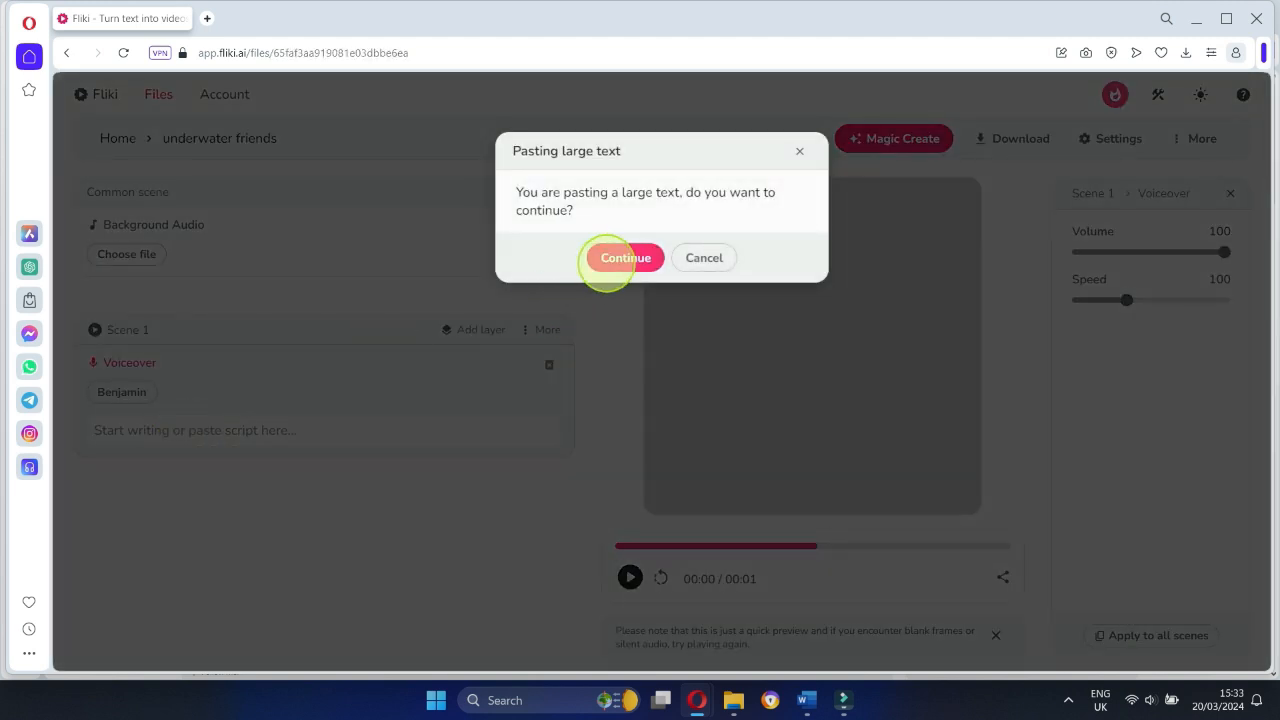
pyautogui.click(624, 256)
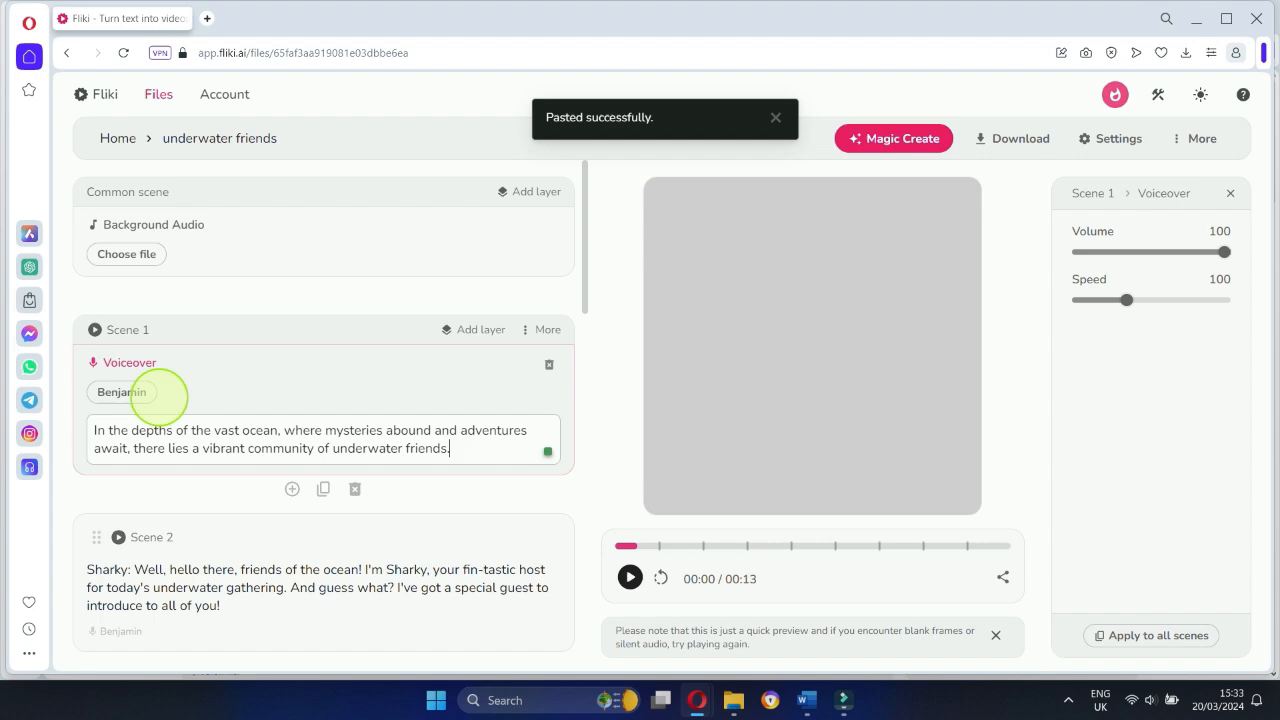
# Step: Export the underwater friends voiceover as an mp3 file
pyautogui.click(1016, 138)
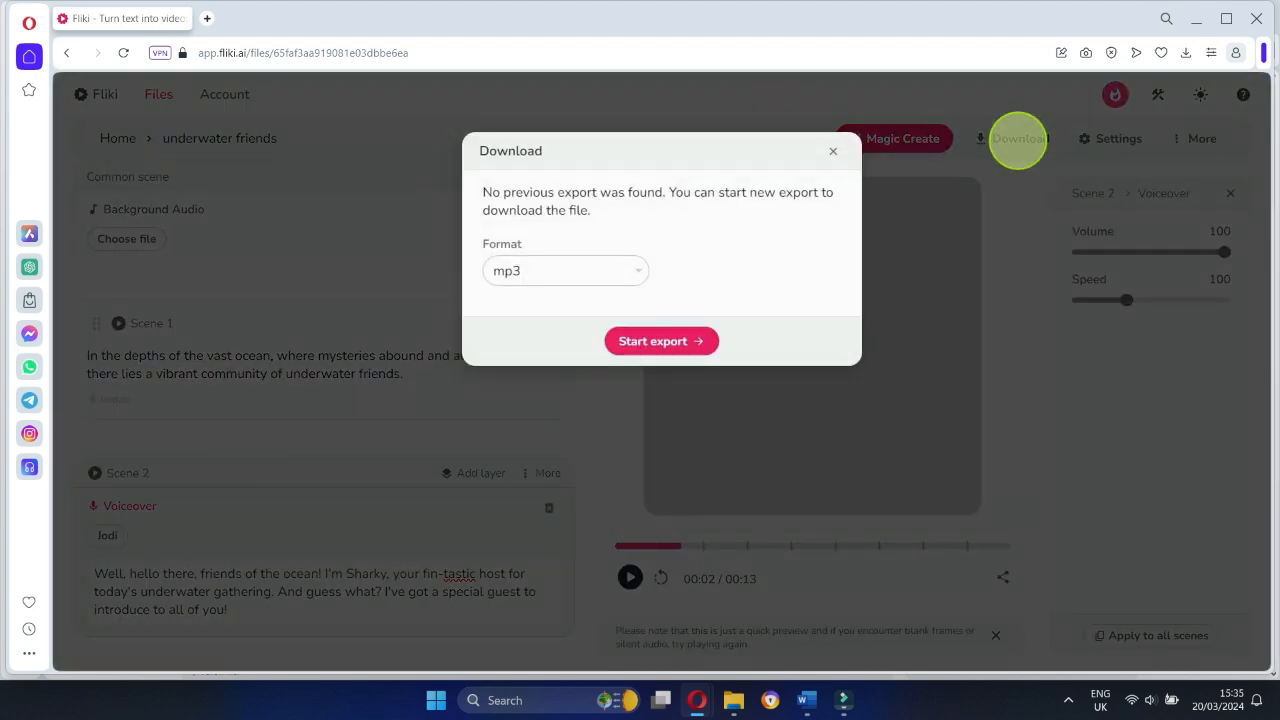
pyautogui.click(660, 340)
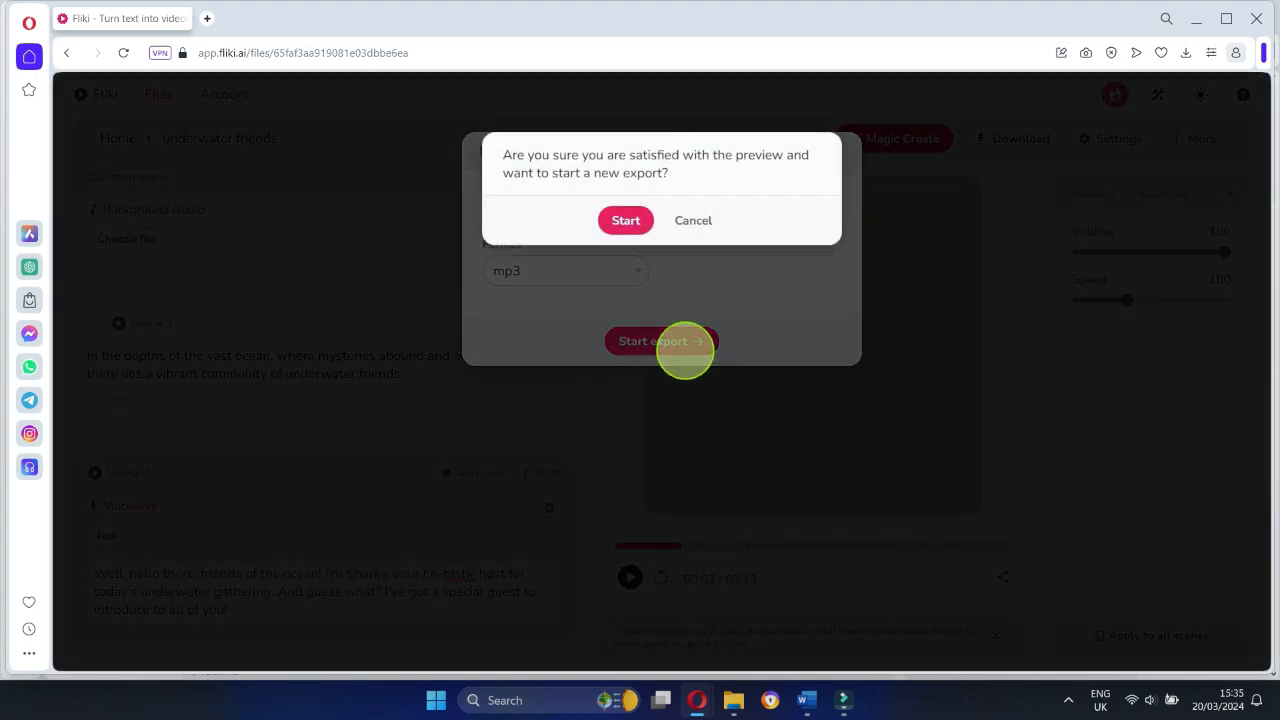
pyautogui.click(624, 220)
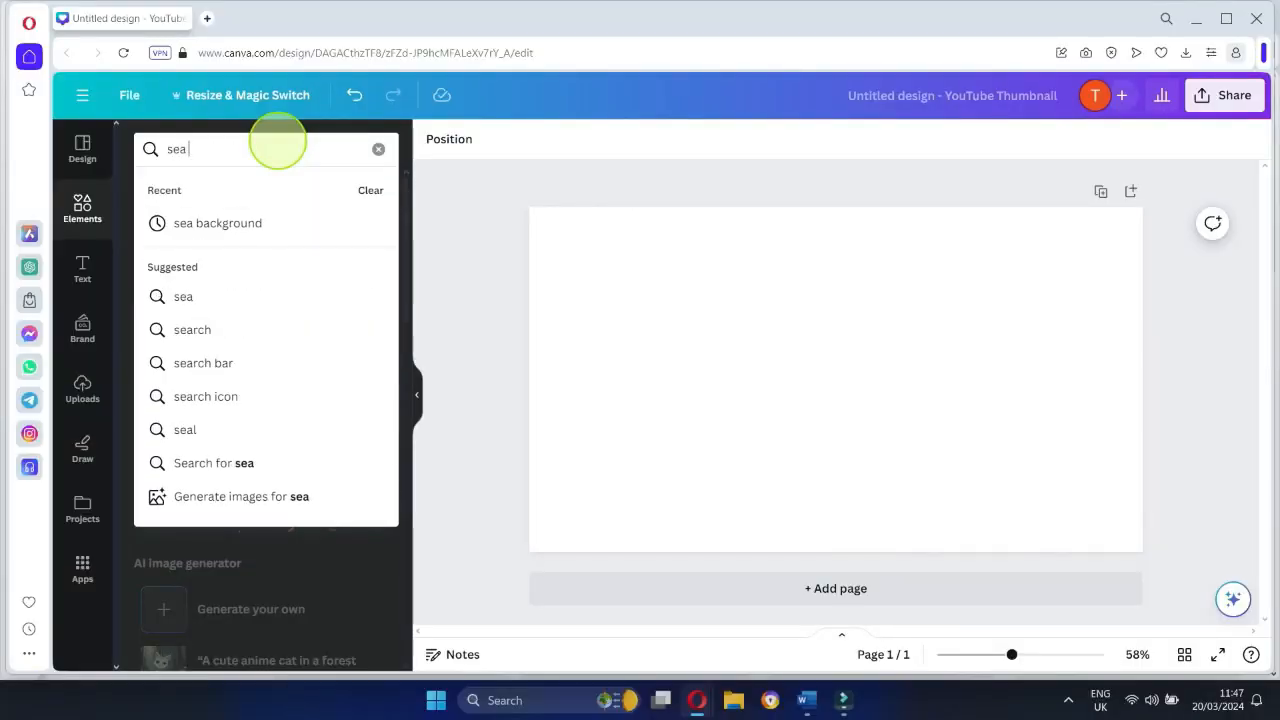
pyautogui.click(216, 222)
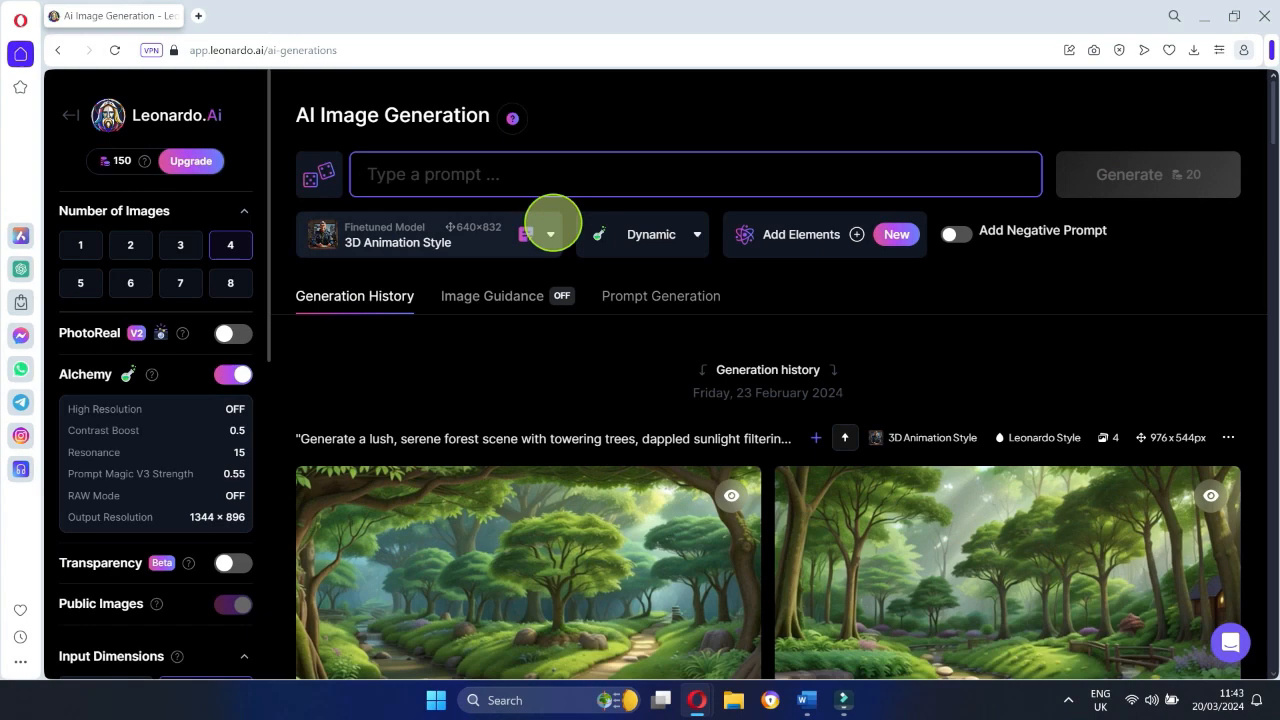
# Step: Generate 16:9 underwater coral scene images with the Absolute Reality v1.6 model
pyautogui.click(550, 234)
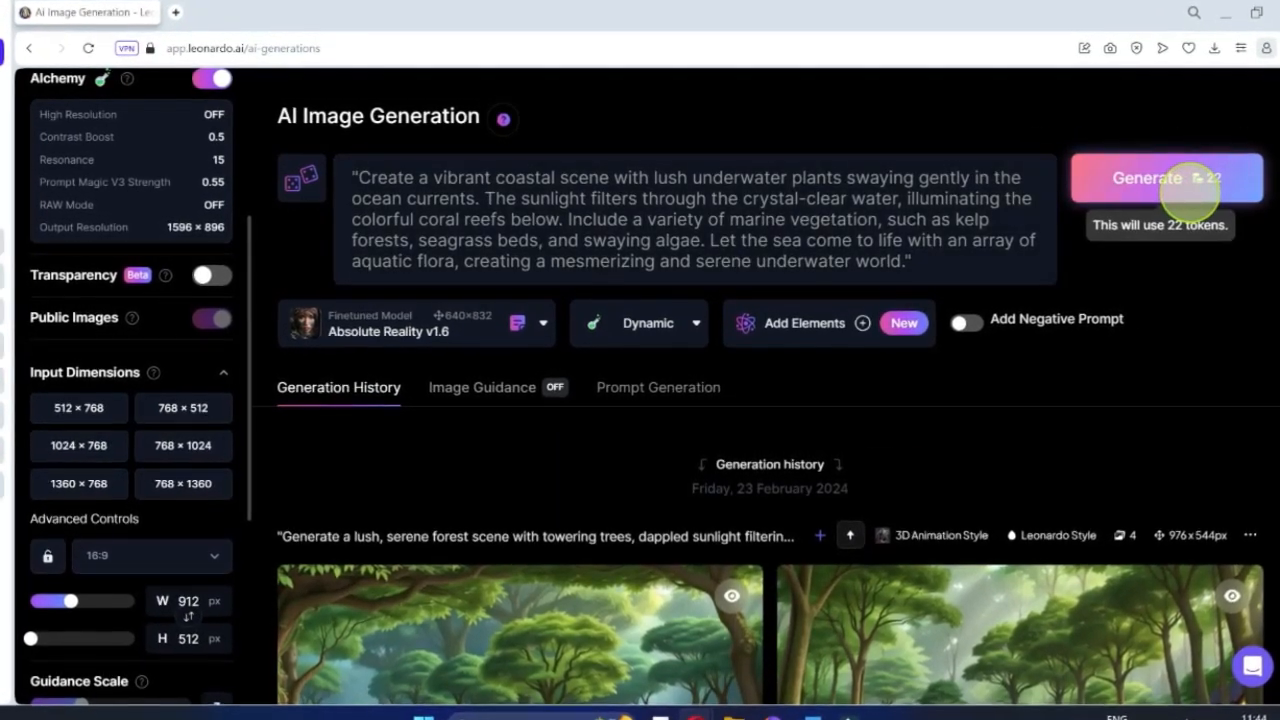
pyautogui.click(1168, 178)
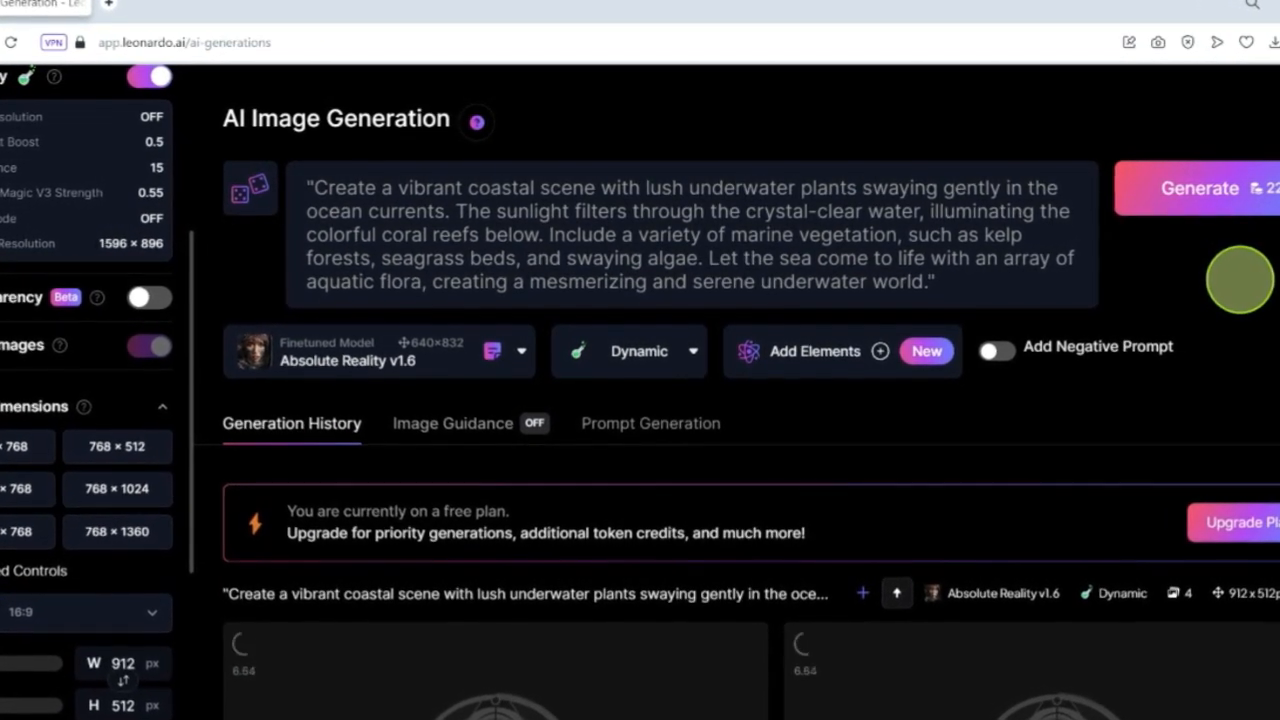
pyautogui.scroll(-3)
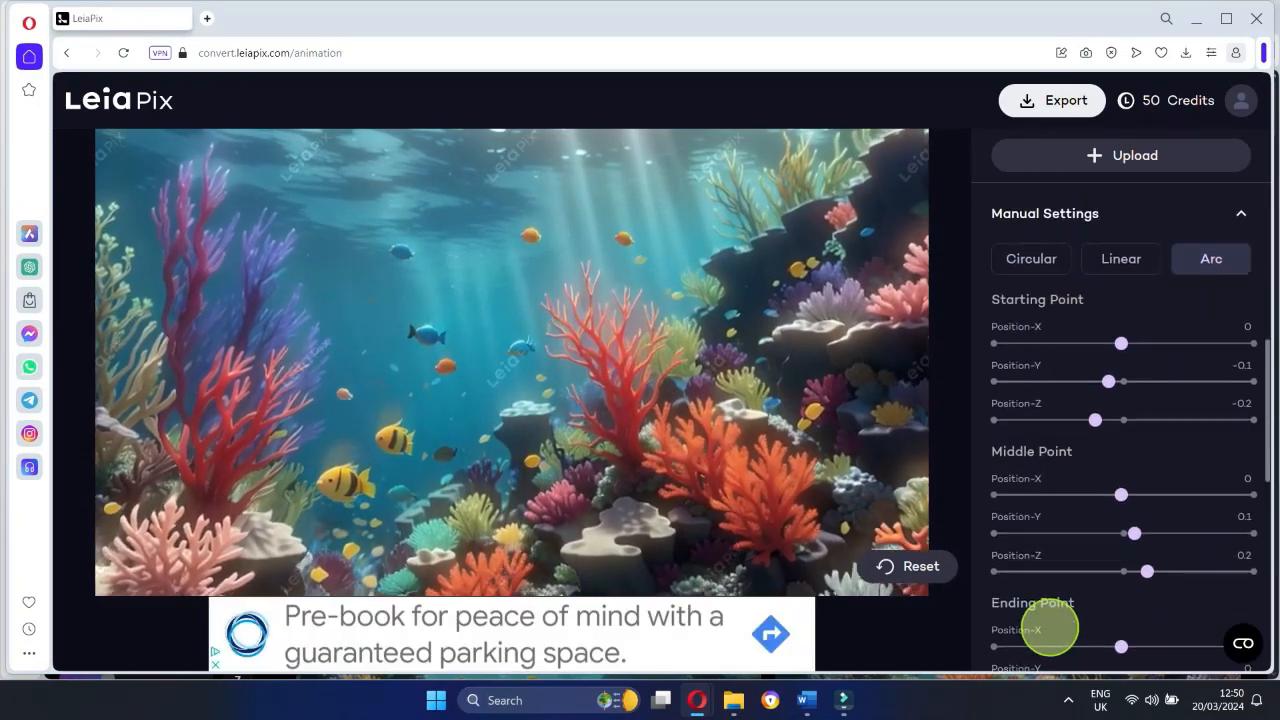
# Step: Export the coral reef picture as an eight-second 3D motion clip with one repetition
pyautogui.click(1052, 100)
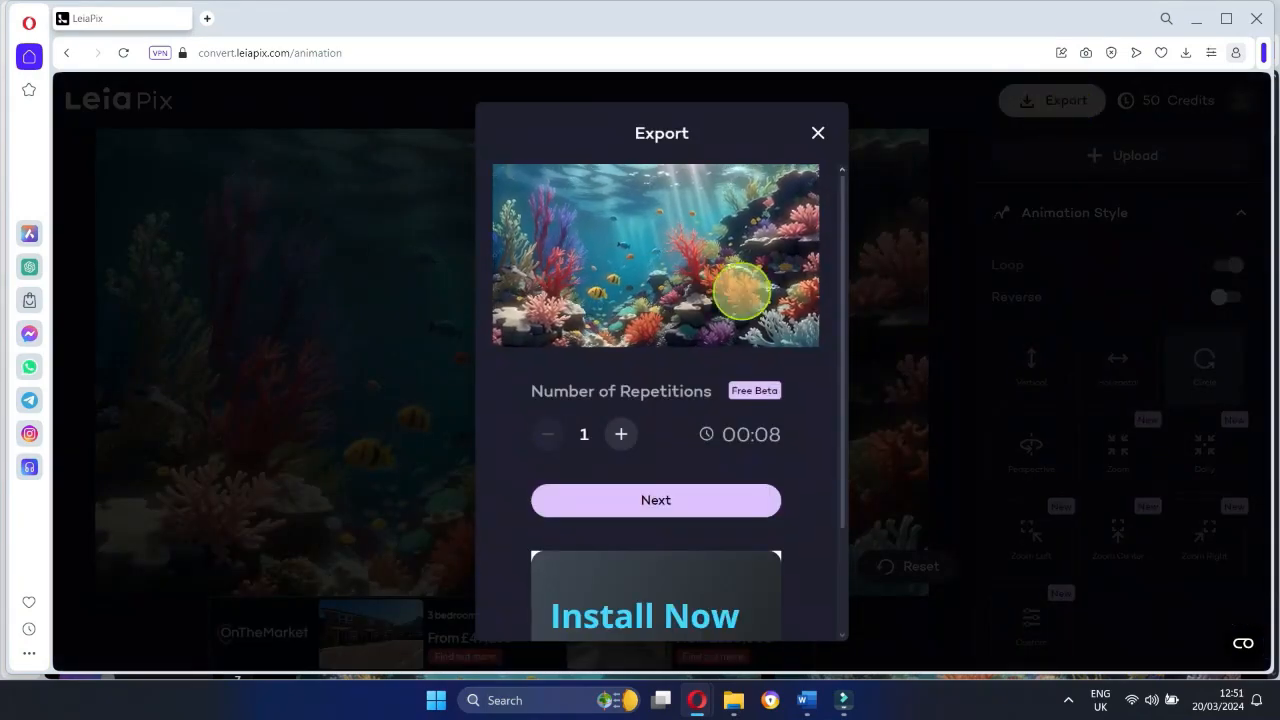
pyautogui.click(656, 500)
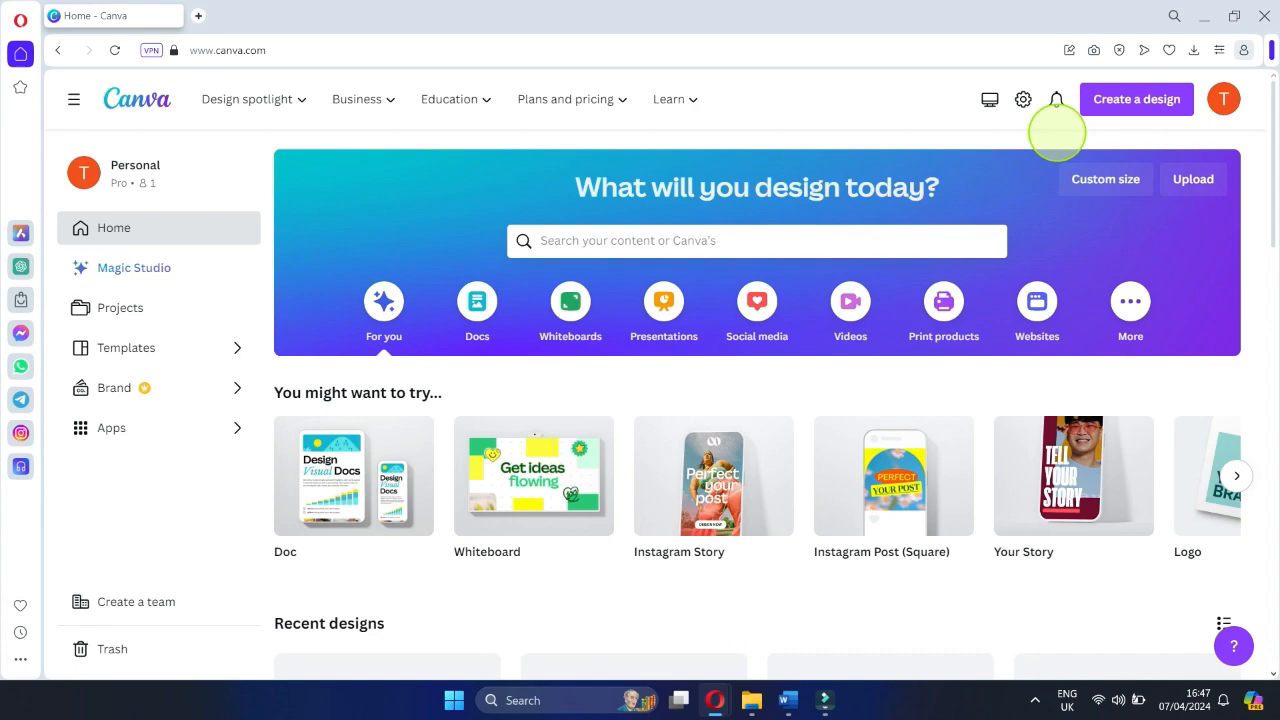
# Step: Create a YouTube video design with the coral reef clip set as the page background
pyautogui.click(756, 240)
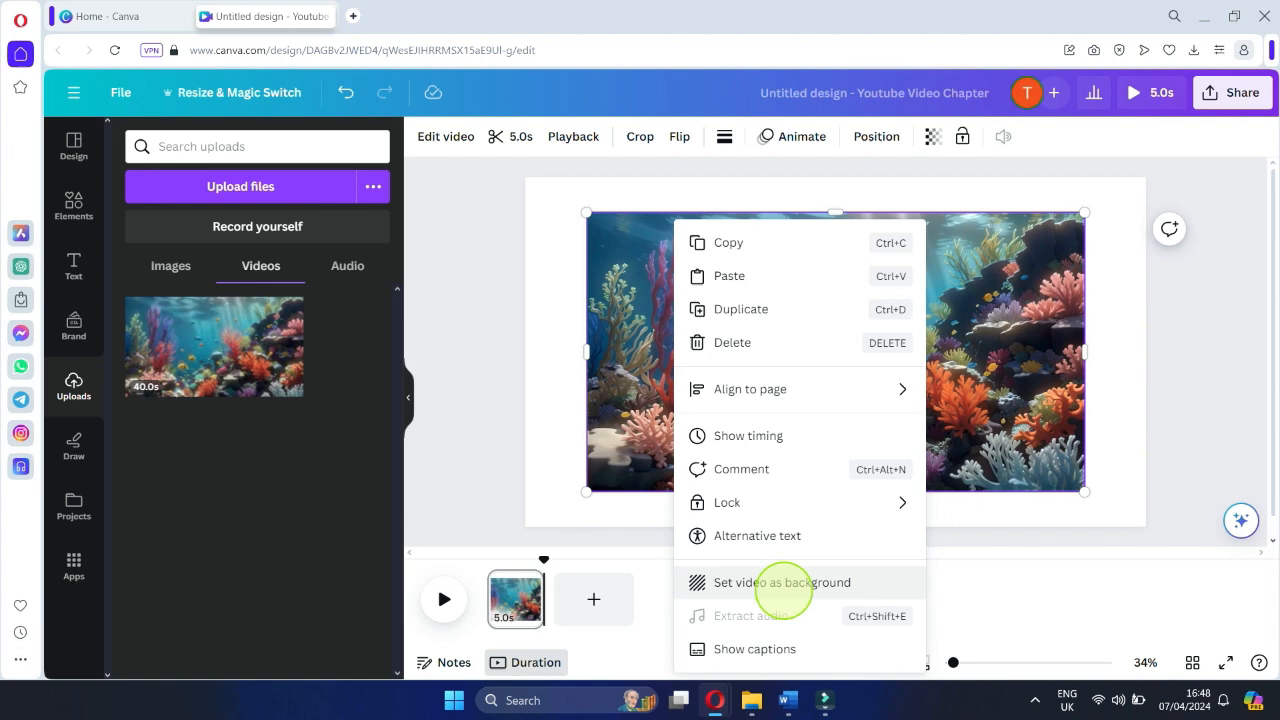
pyautogui.click(780, 582)
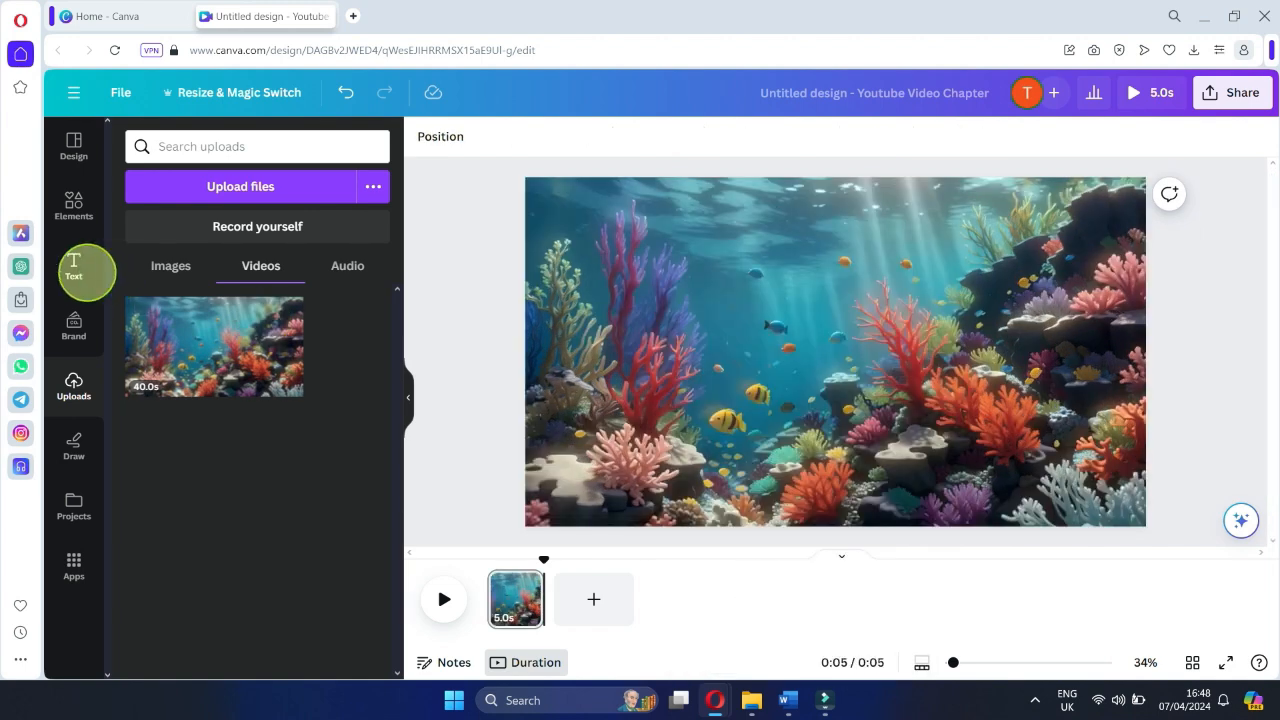
pyautogui.click(72, 268)
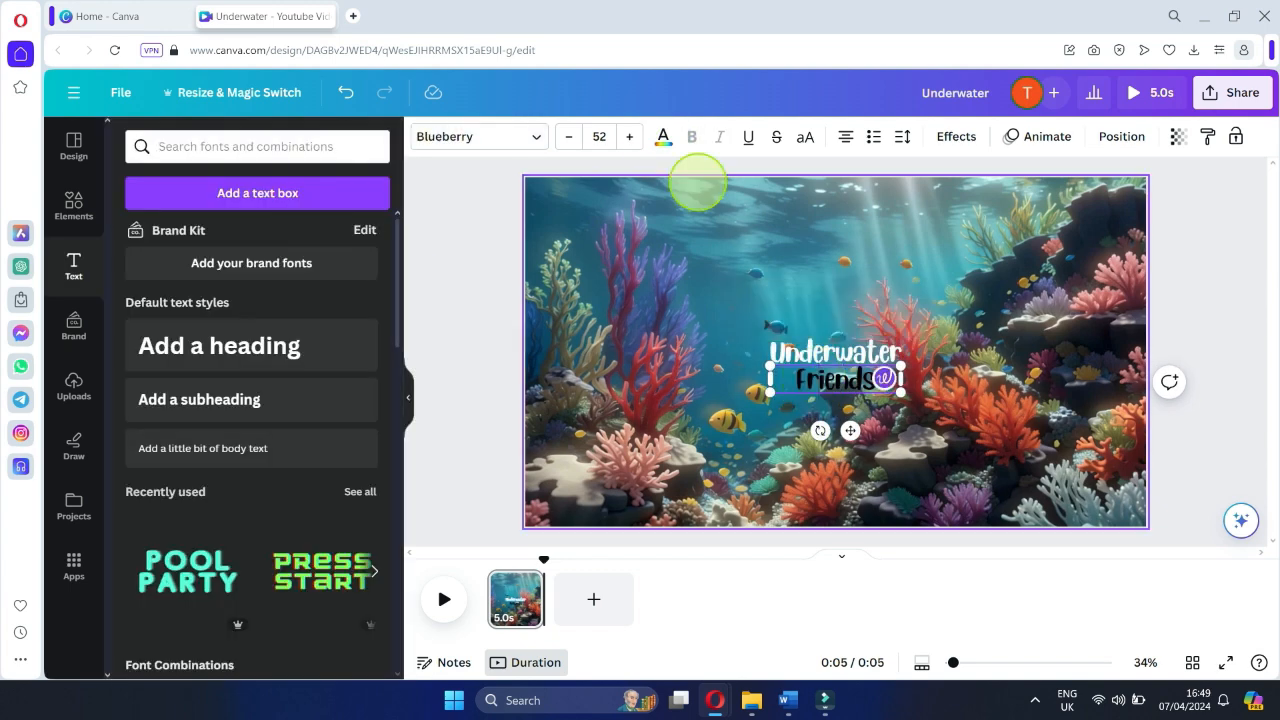
# Step: Apply the Fade text animation to the title, playing on both entry and exit
pyautogui.click(956, 136)
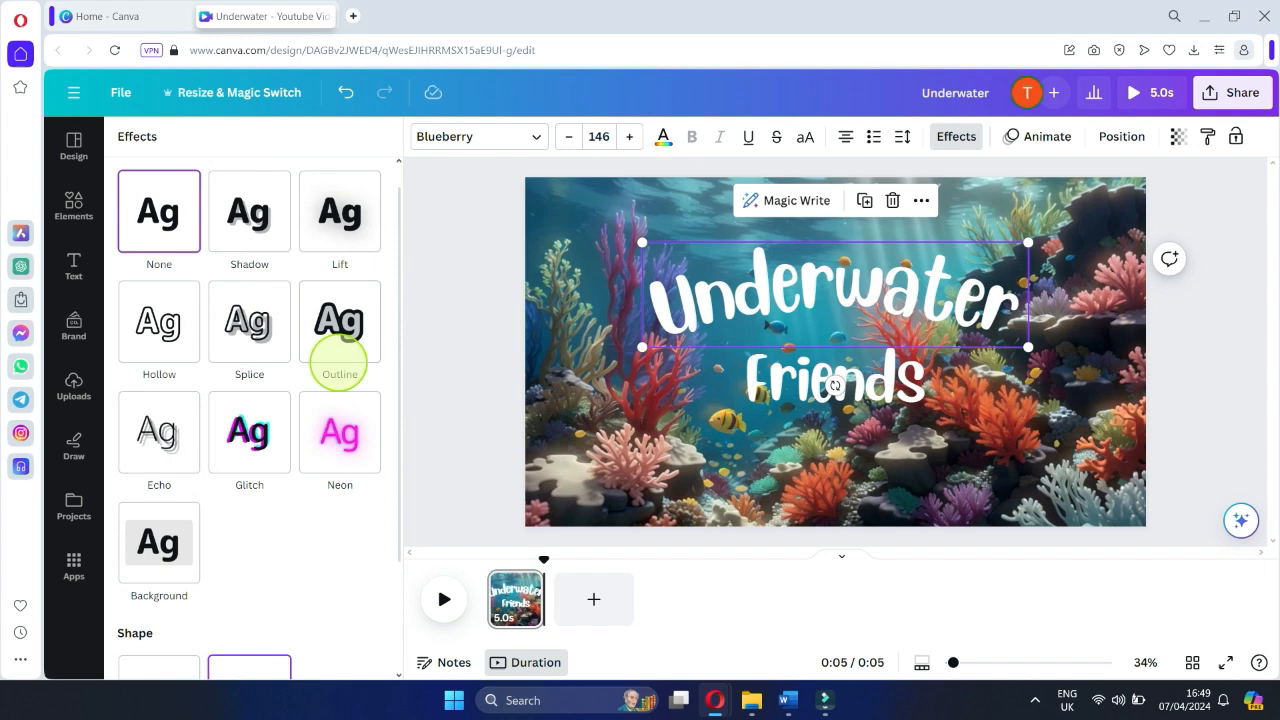
pyautogui.click(1036, 136)
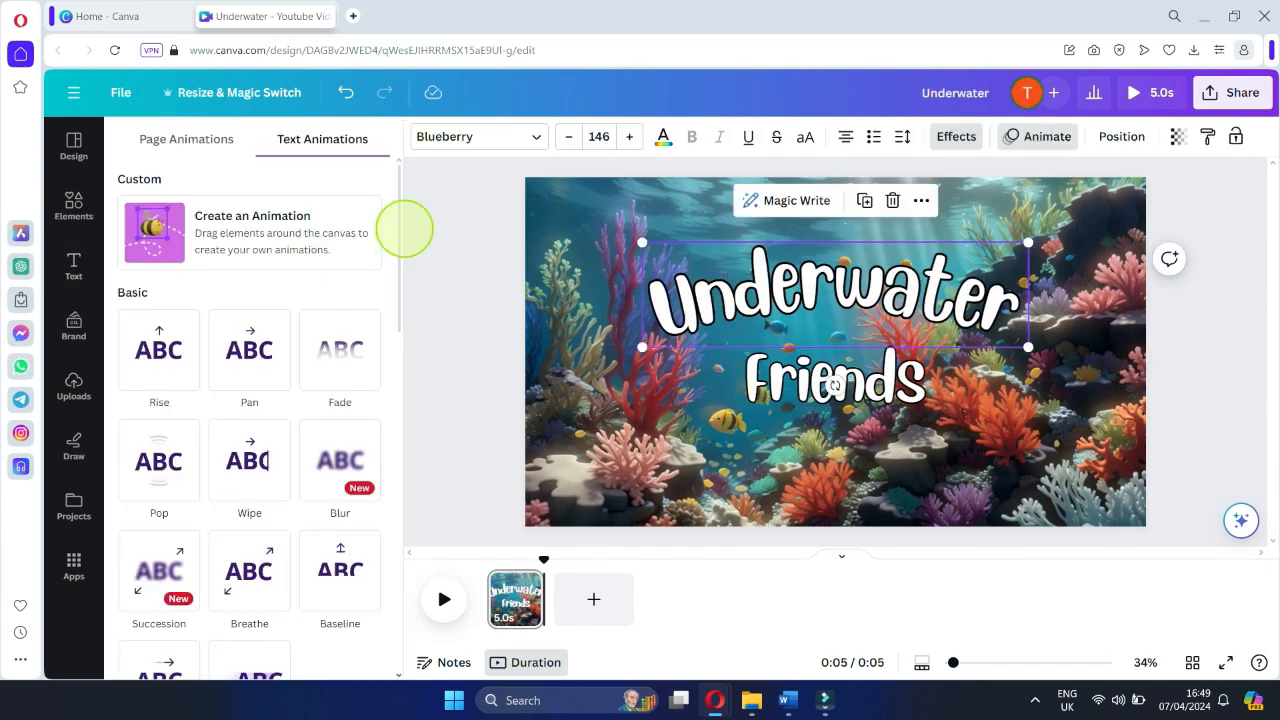
pyautogui.click(186, 140)
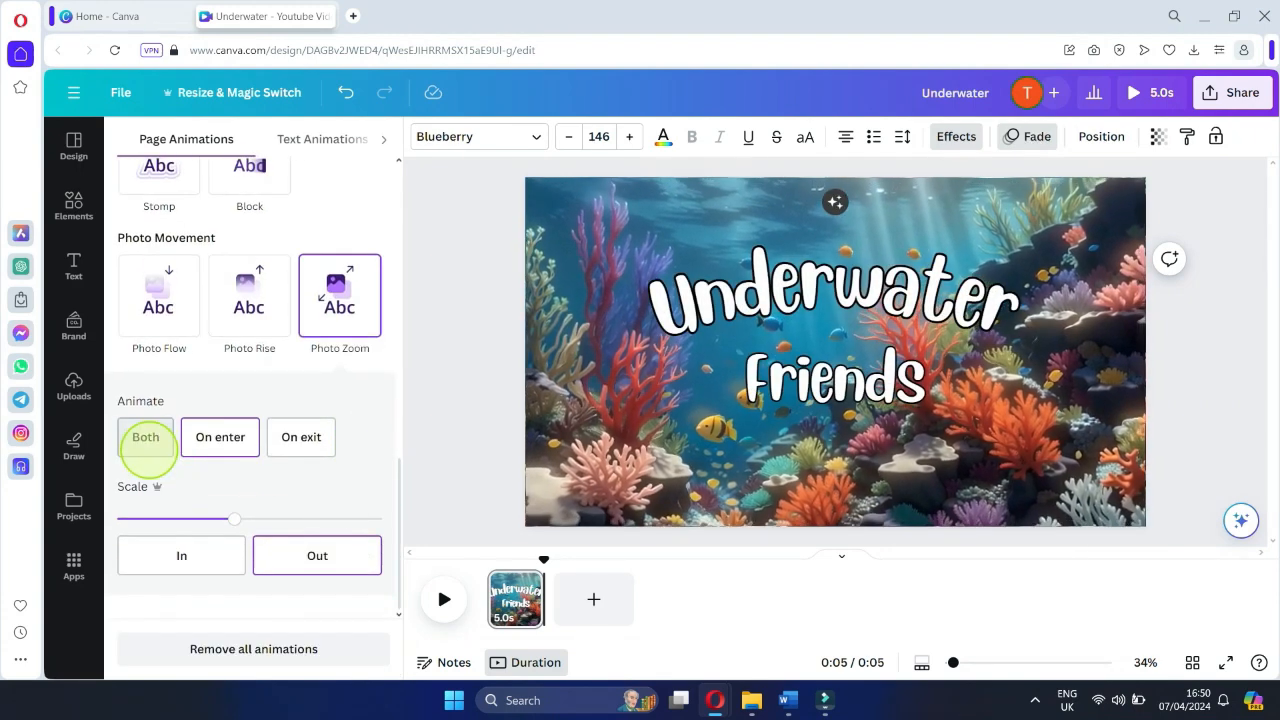
pyautogui.click(72, 268)
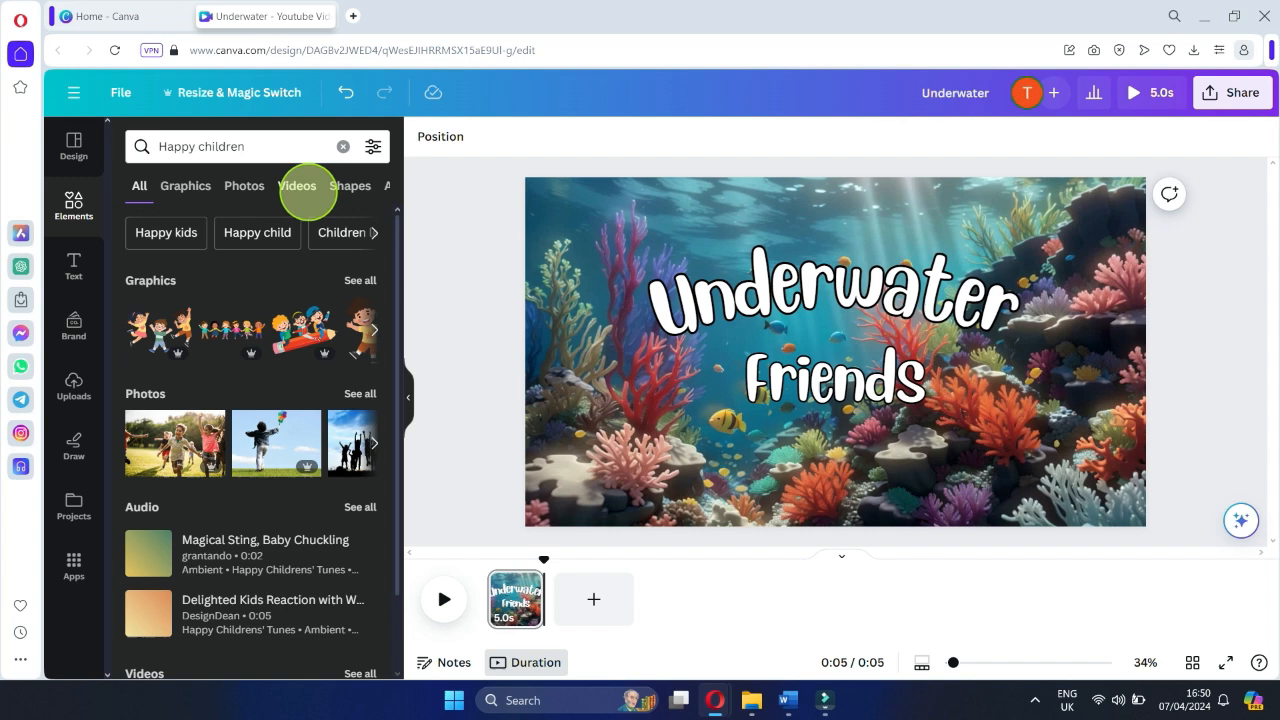
# Step: Browse Happy children audio tracks and add a second 40-second coral reef page
pyautogui.click(260, 184)
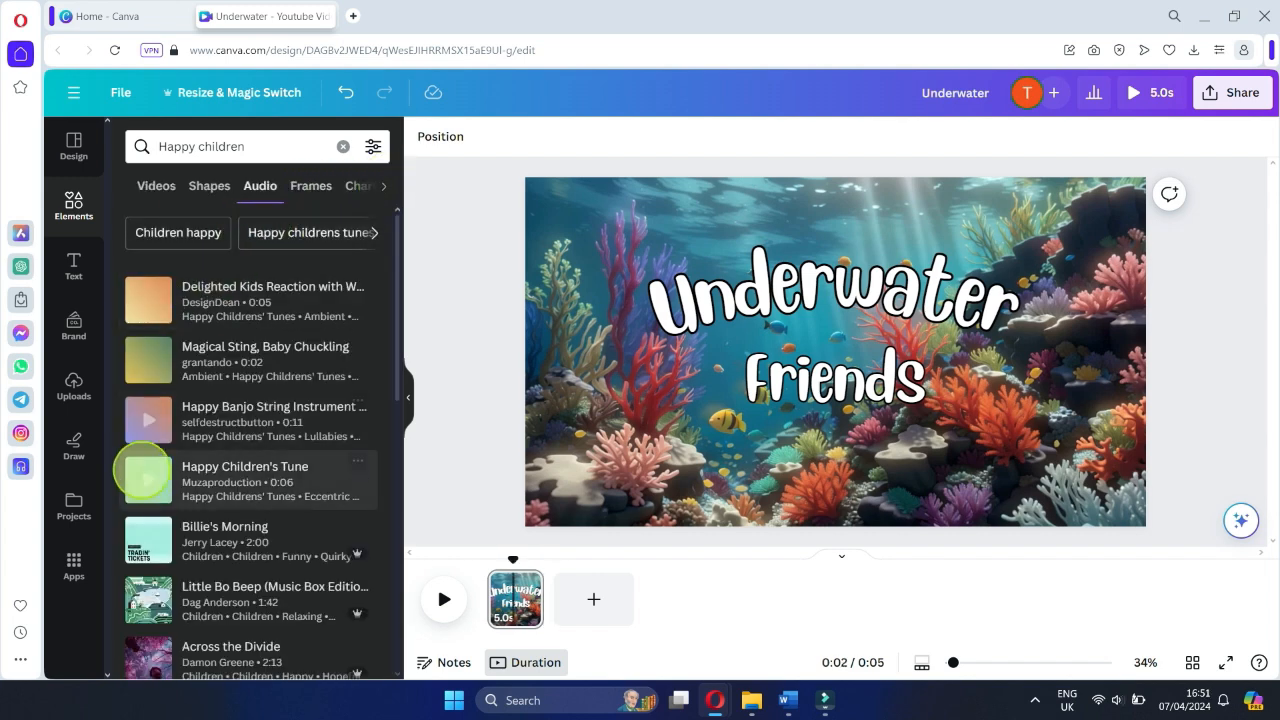
pyautogui.moveTo(144, 476); pyautogui.dragTo(464, 616)
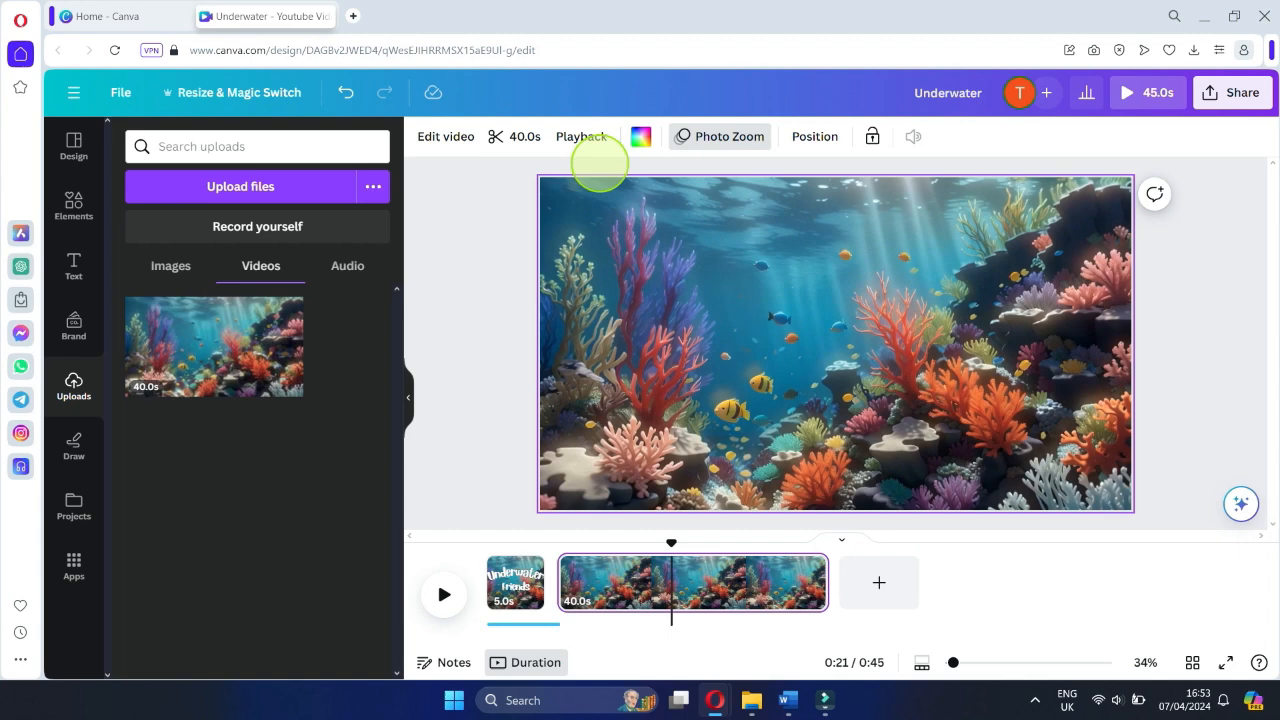
# Step: Set the background video speed to 0.5, stretching the page to 1:20
pyautogui.click(580, 136)
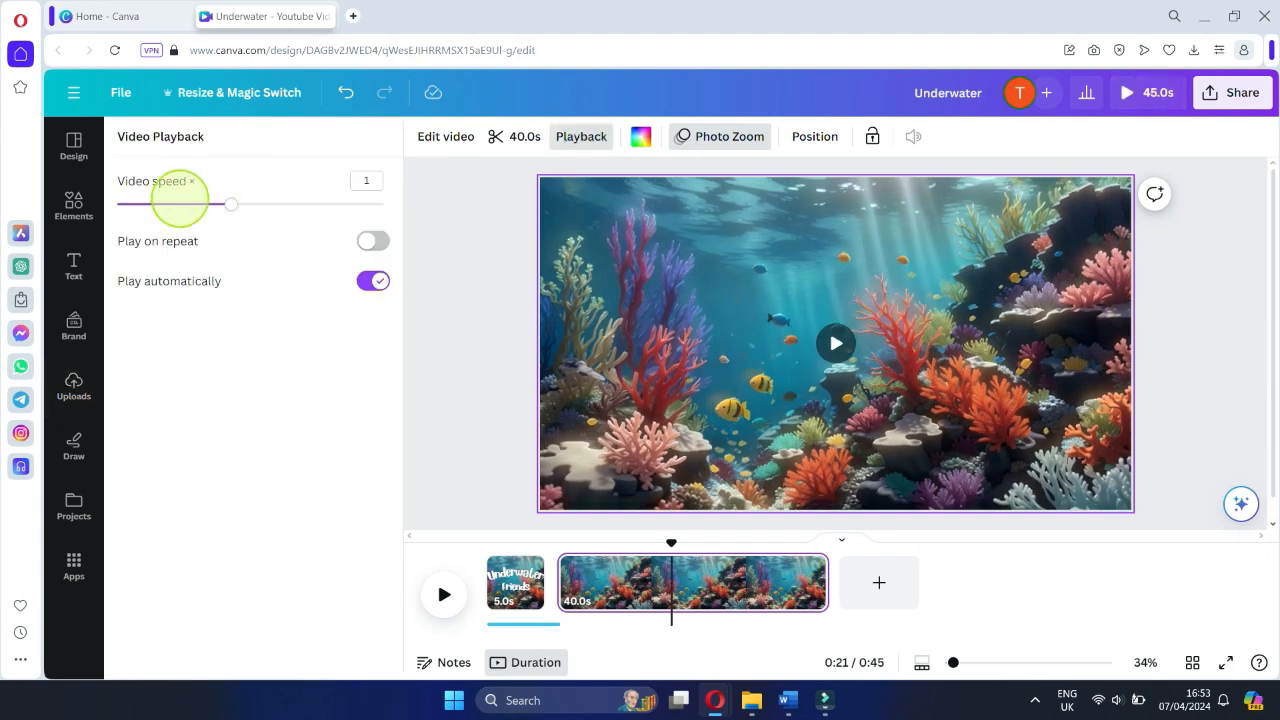
pyautogui.moveTo(230, 204); pyautogui.dragTo(160, 204)
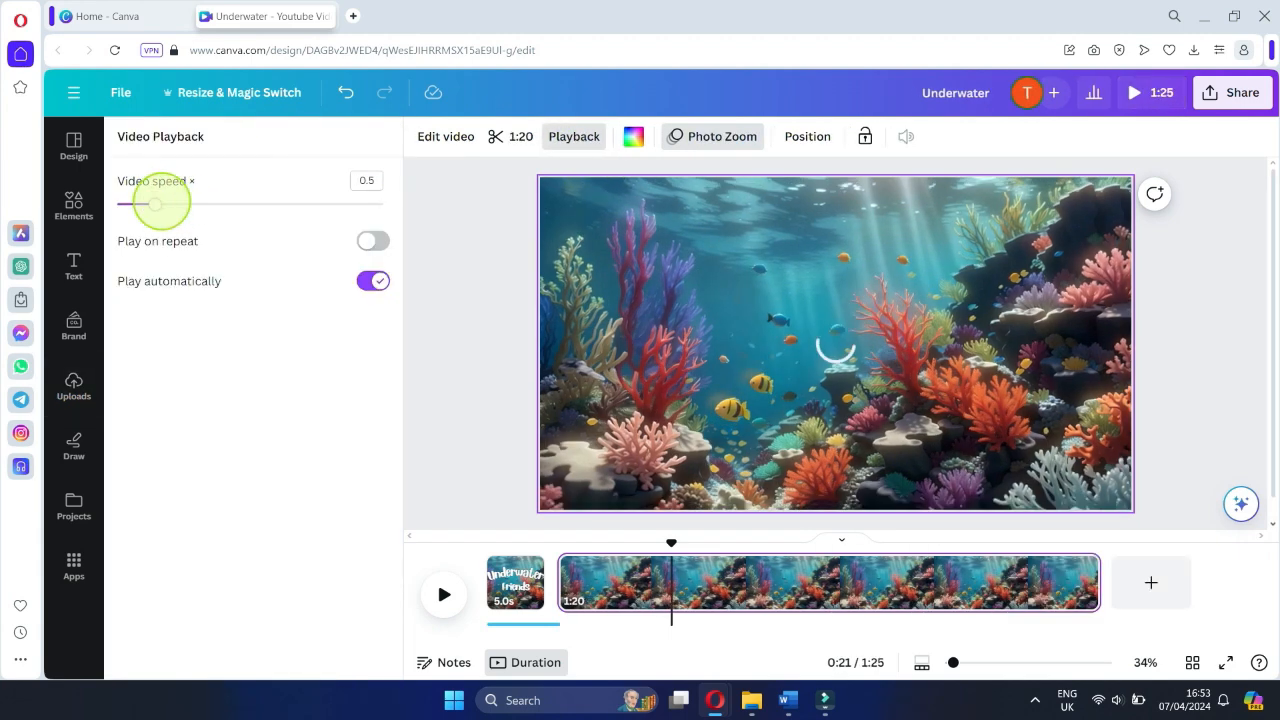
pyautogui.click(72, 388)
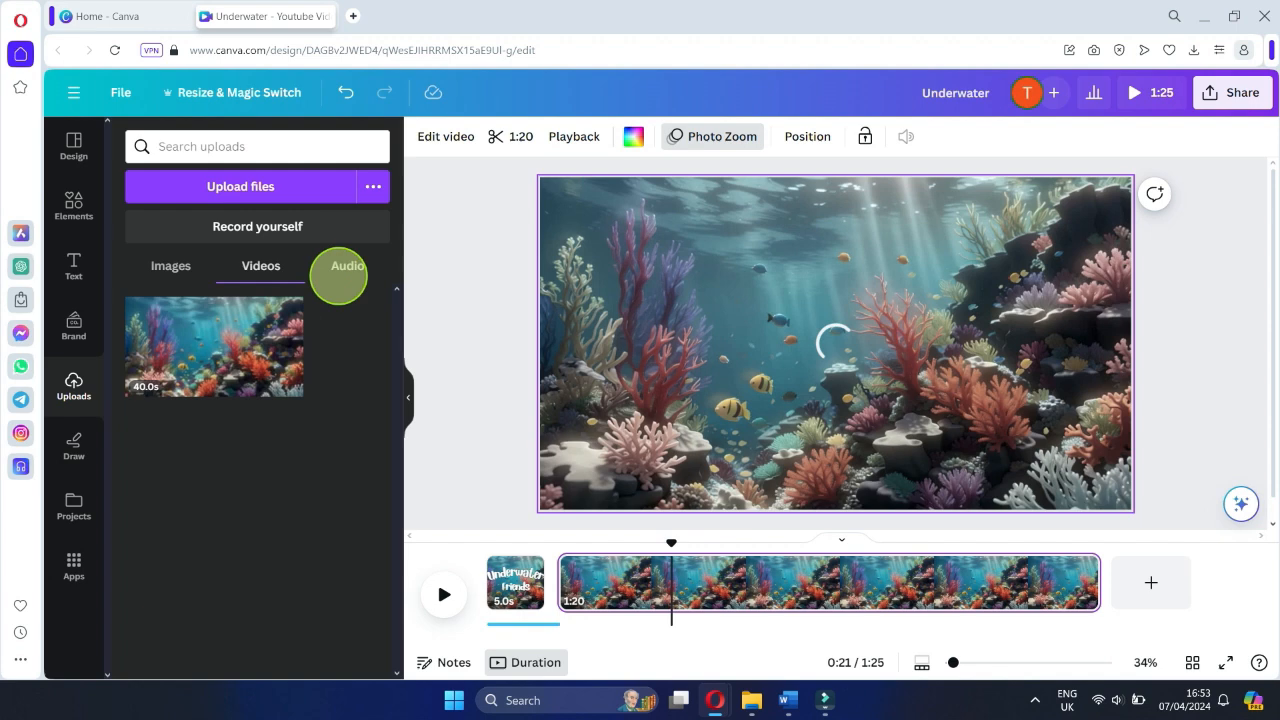
pyautogui.click(348, 264)
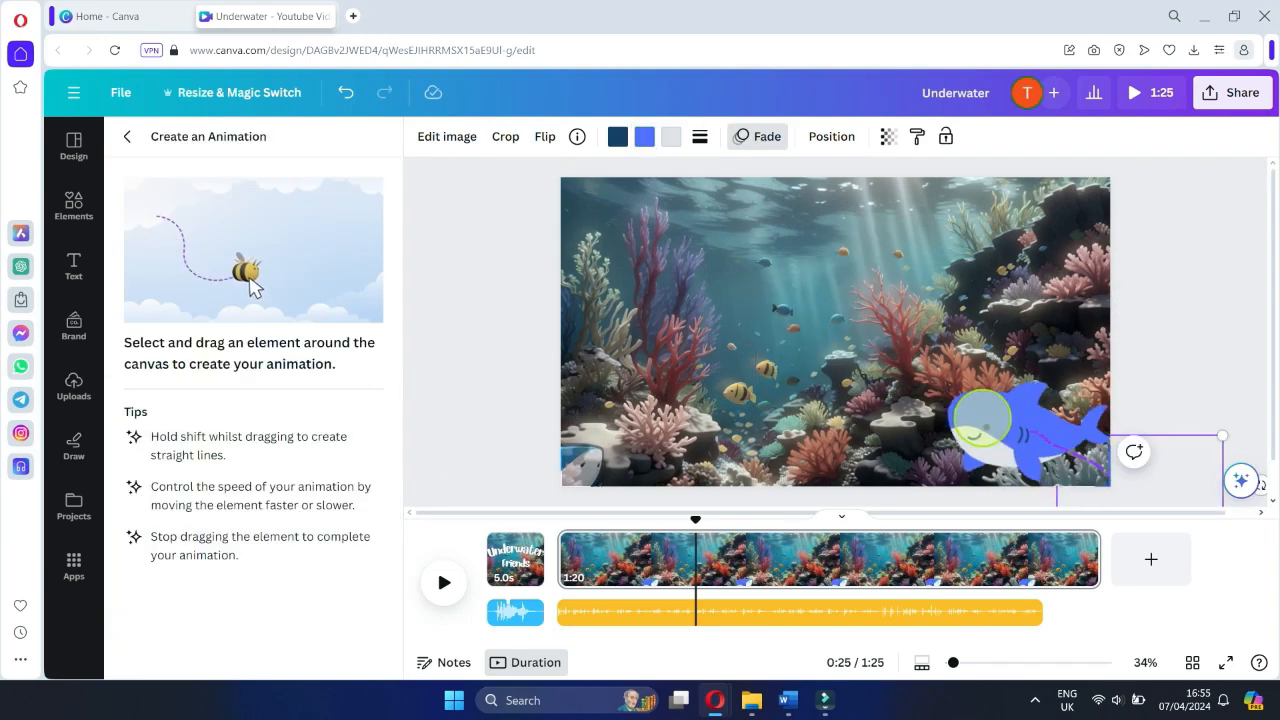
# Step: Record a swimming path for the shark with Create an Animation and preview the scene
pyautogui.click(336, 310)
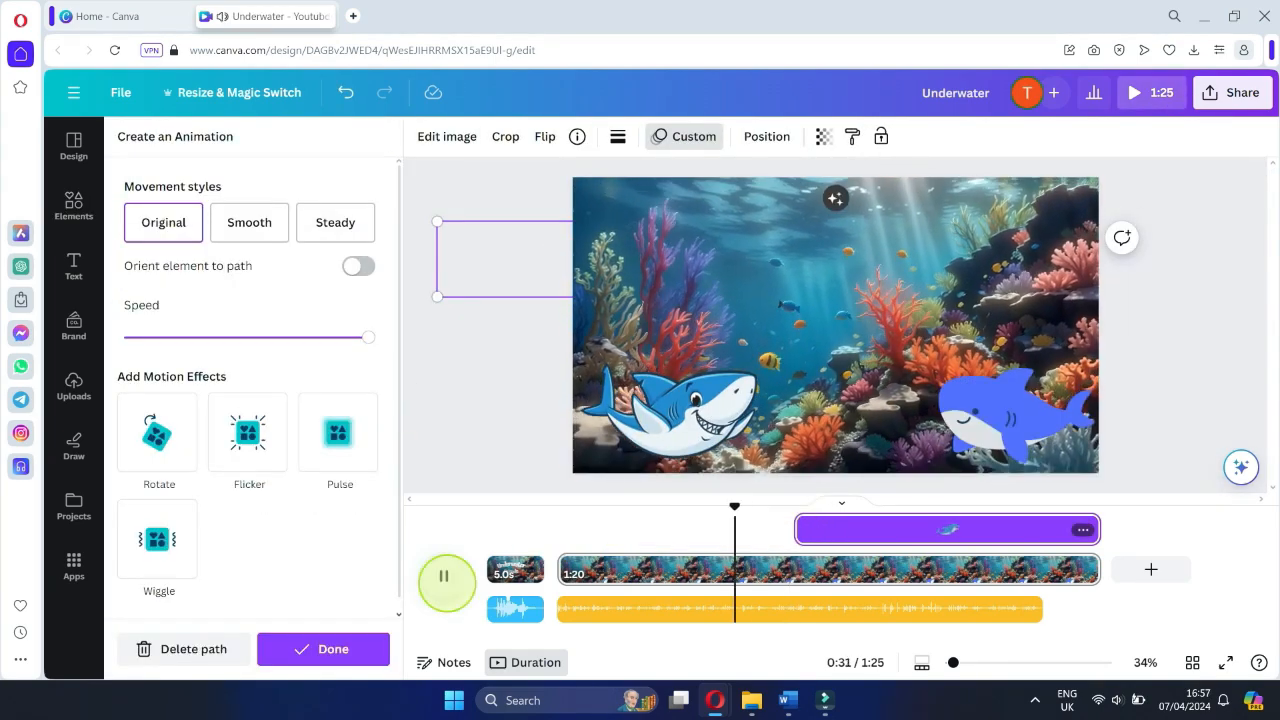
pyautogui.click(72, 206)
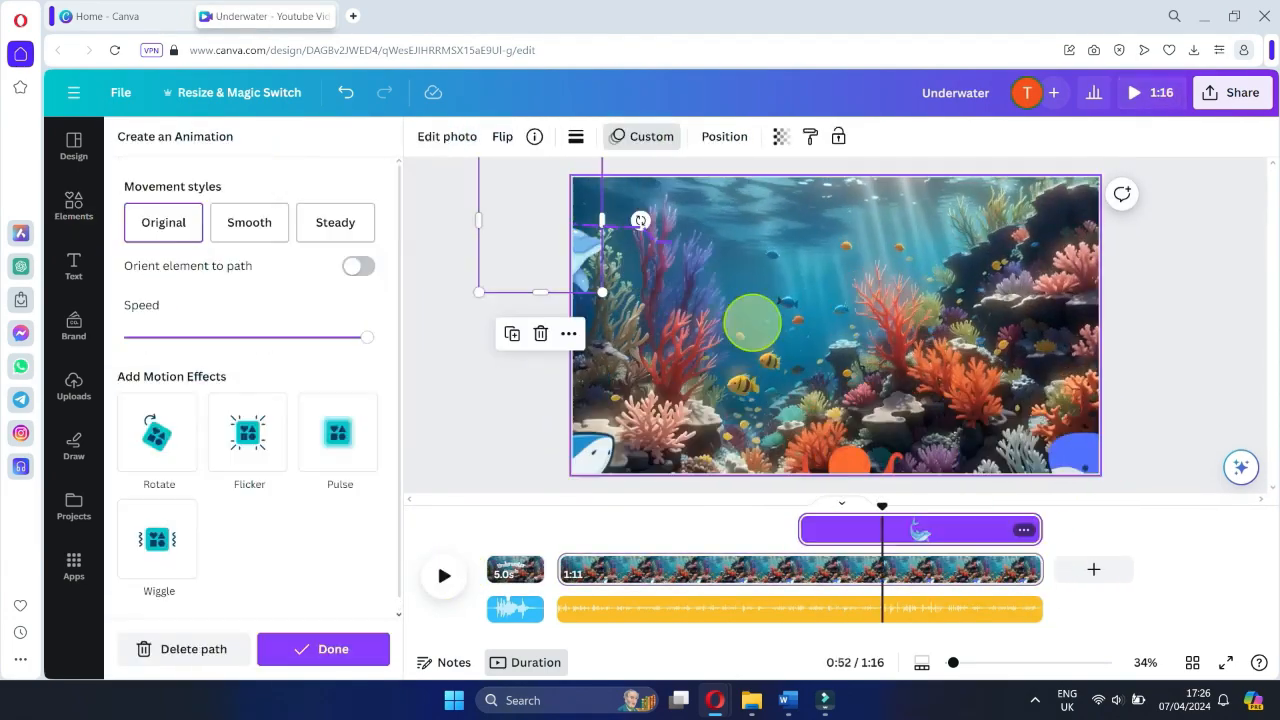
pyautogui.click(72, 204)
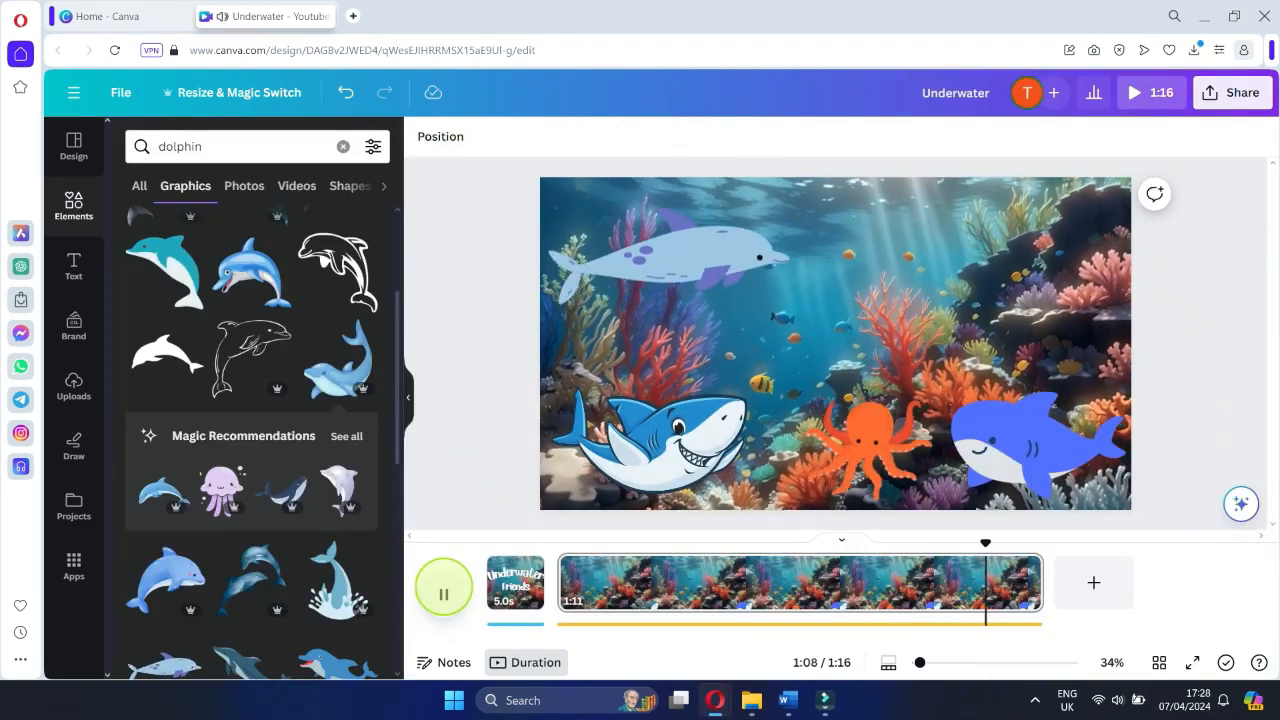
pyautogui.click(788, 700)
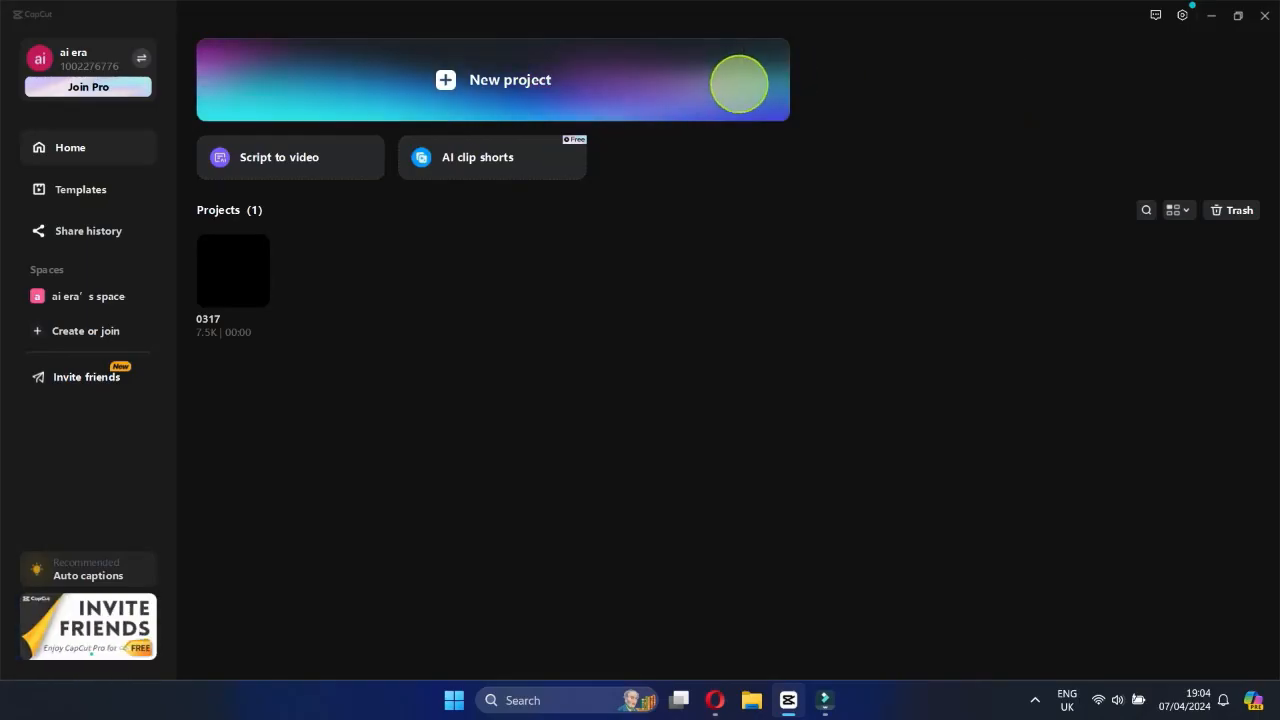
# Step: Create a new CapCut project and import the exported Underwater video
pyautogui.click(510, 80)
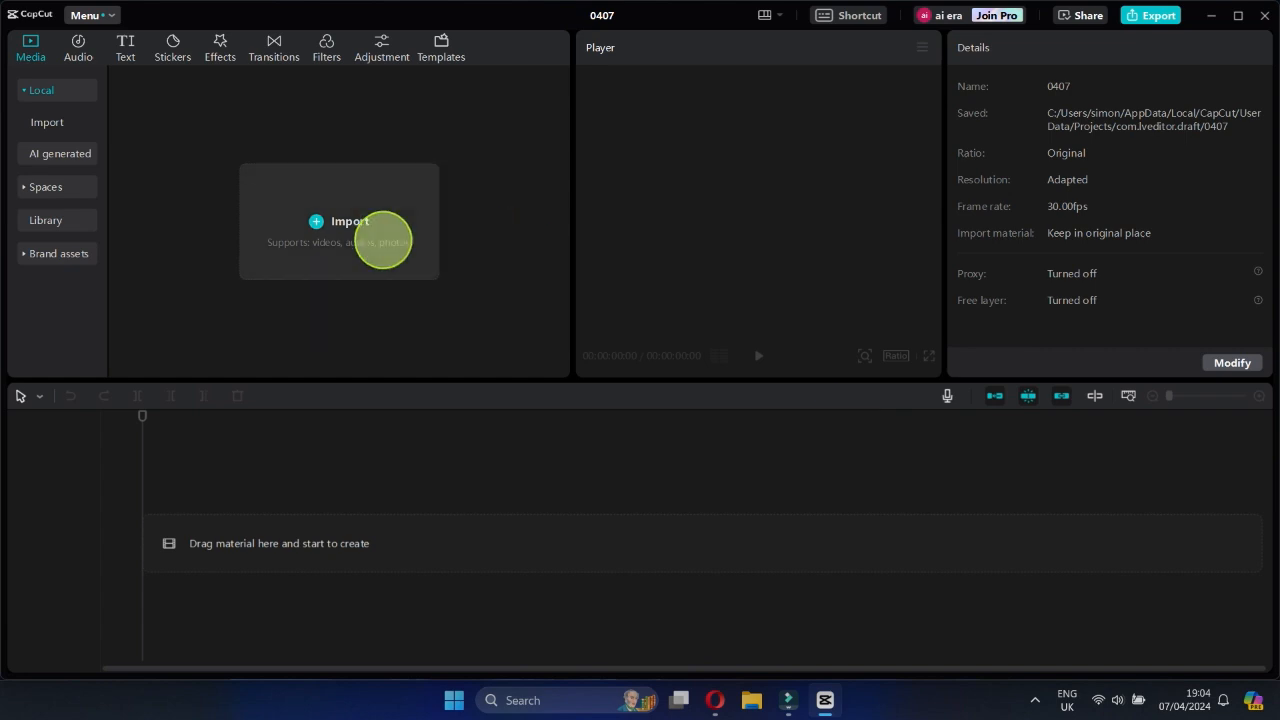
pyautogui.click(348, 220)
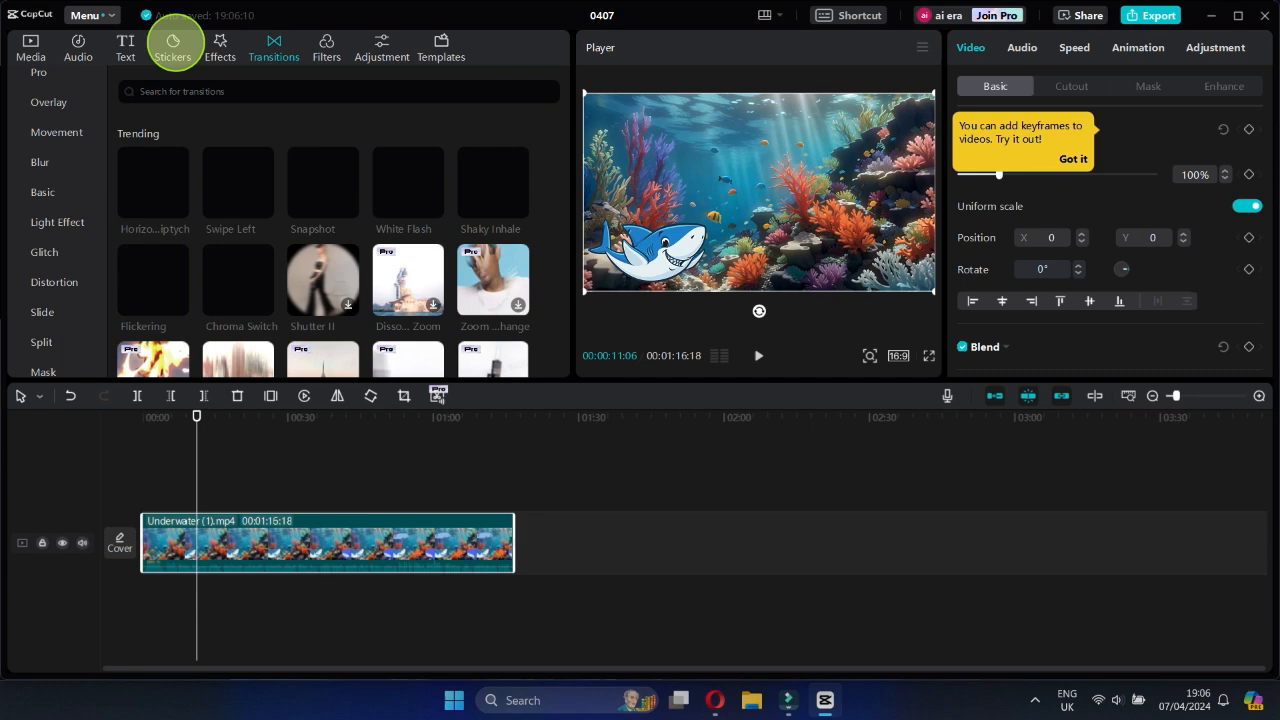
# Step: Browse the Cartoon sticker category and add the white speech bubble over the shark
pyautogui.click(124, 48)
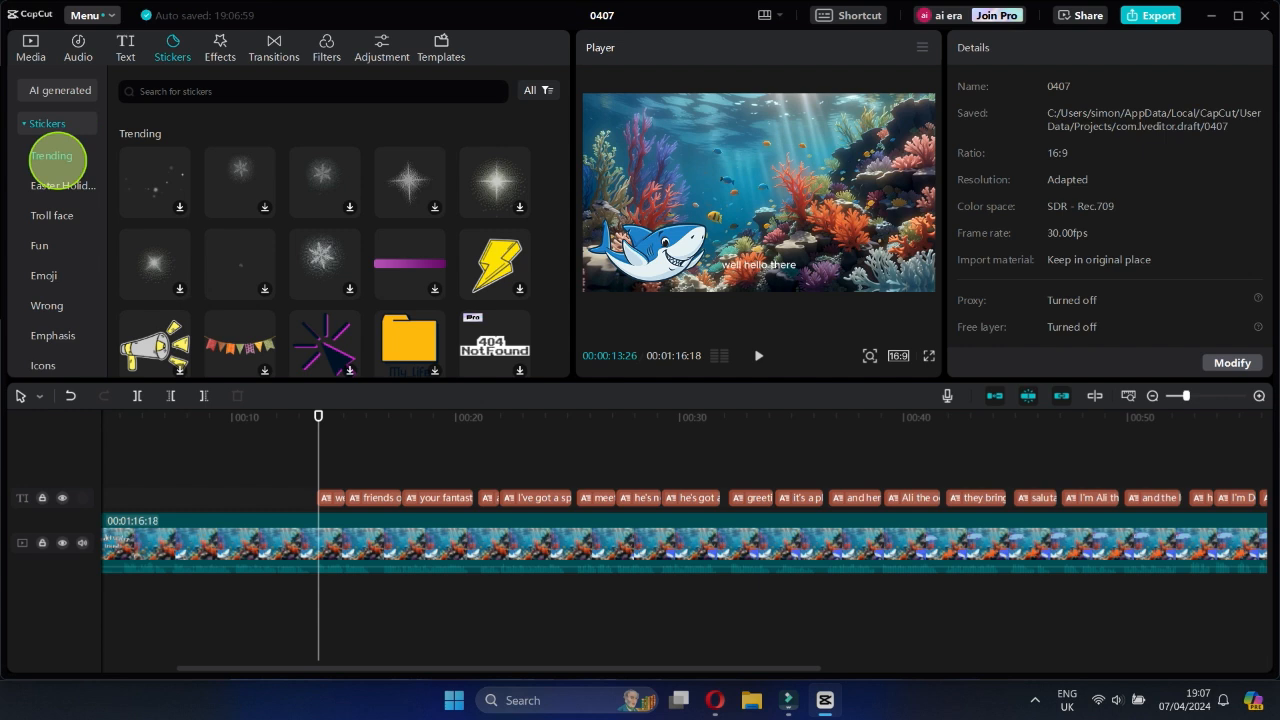
pyautogui.click(52, 170)
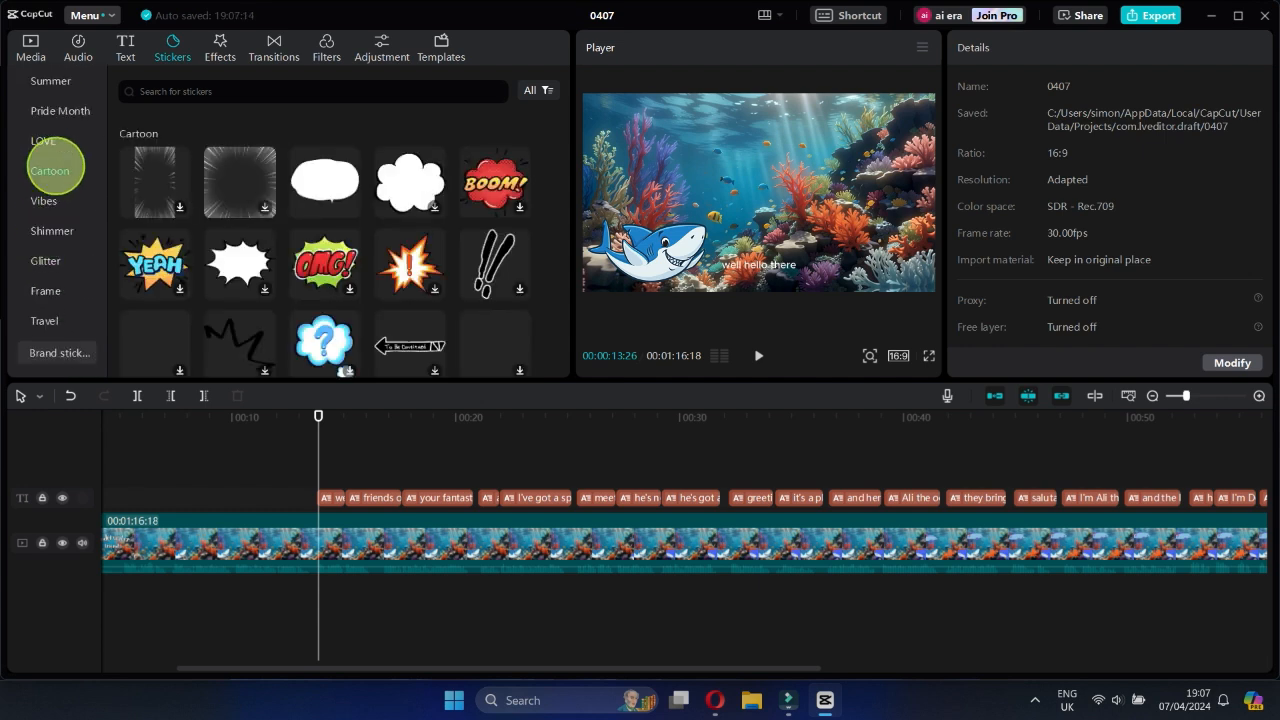
pyautogui.click(324, 182)
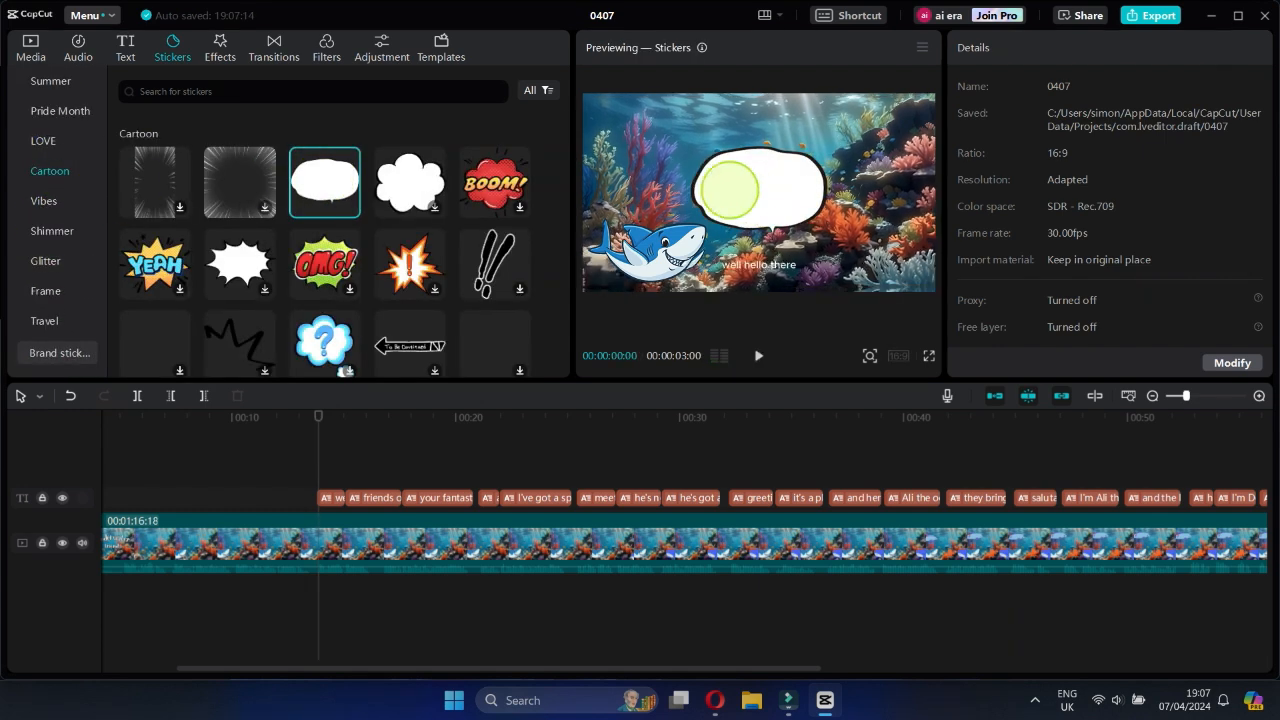
pyautogui.click(332, 496)
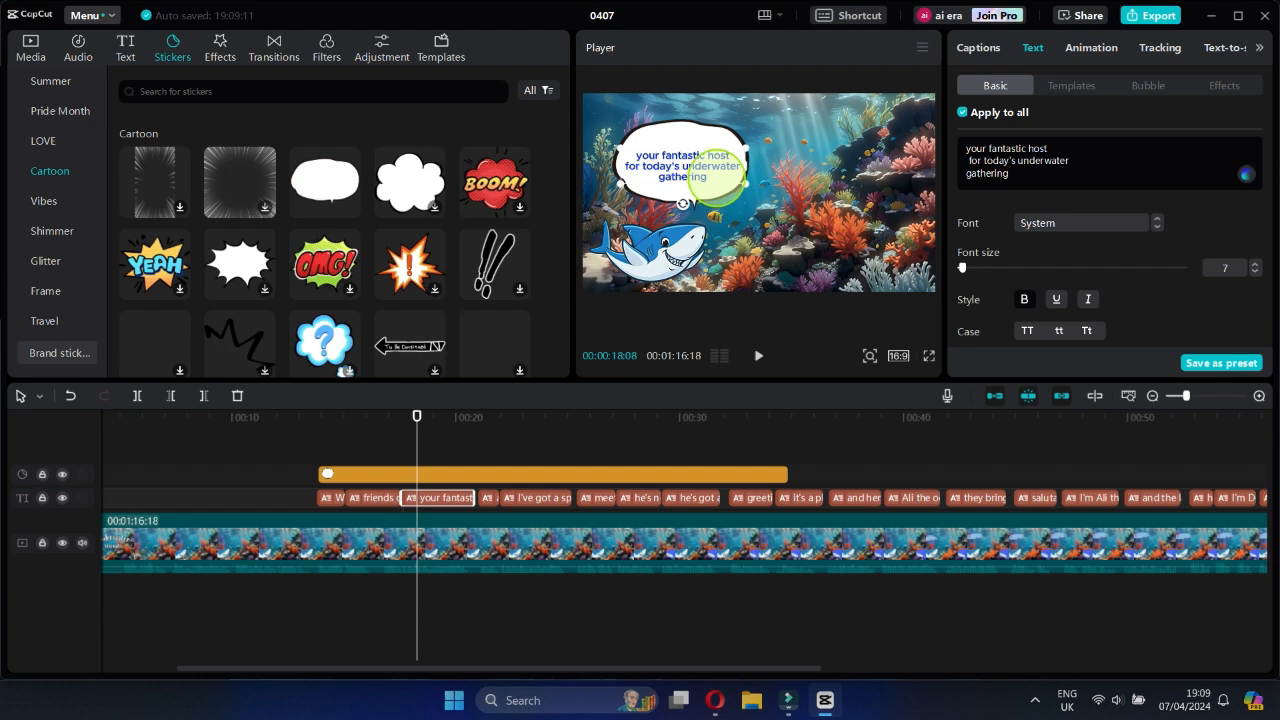
# Step: Fit each caption inside a speech bubble along the timeline and preview the result
pyautogui.click(536, 496)
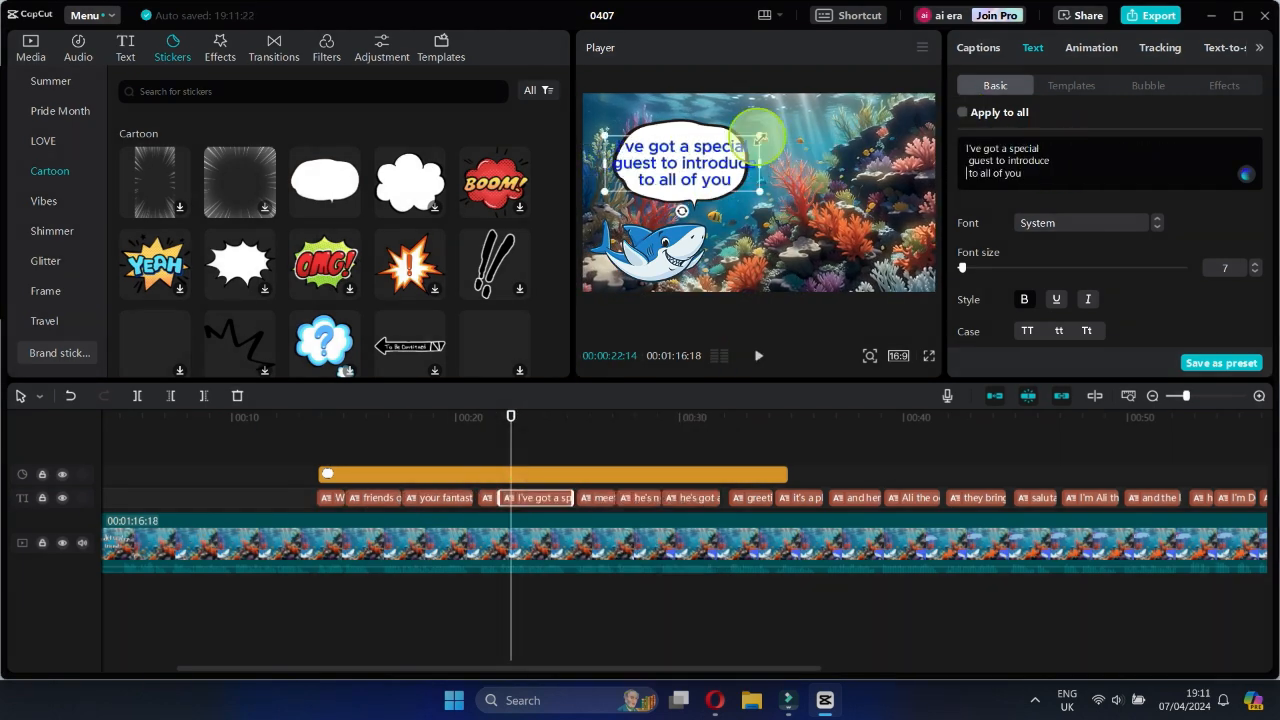
pyautogui.click(752, 496)
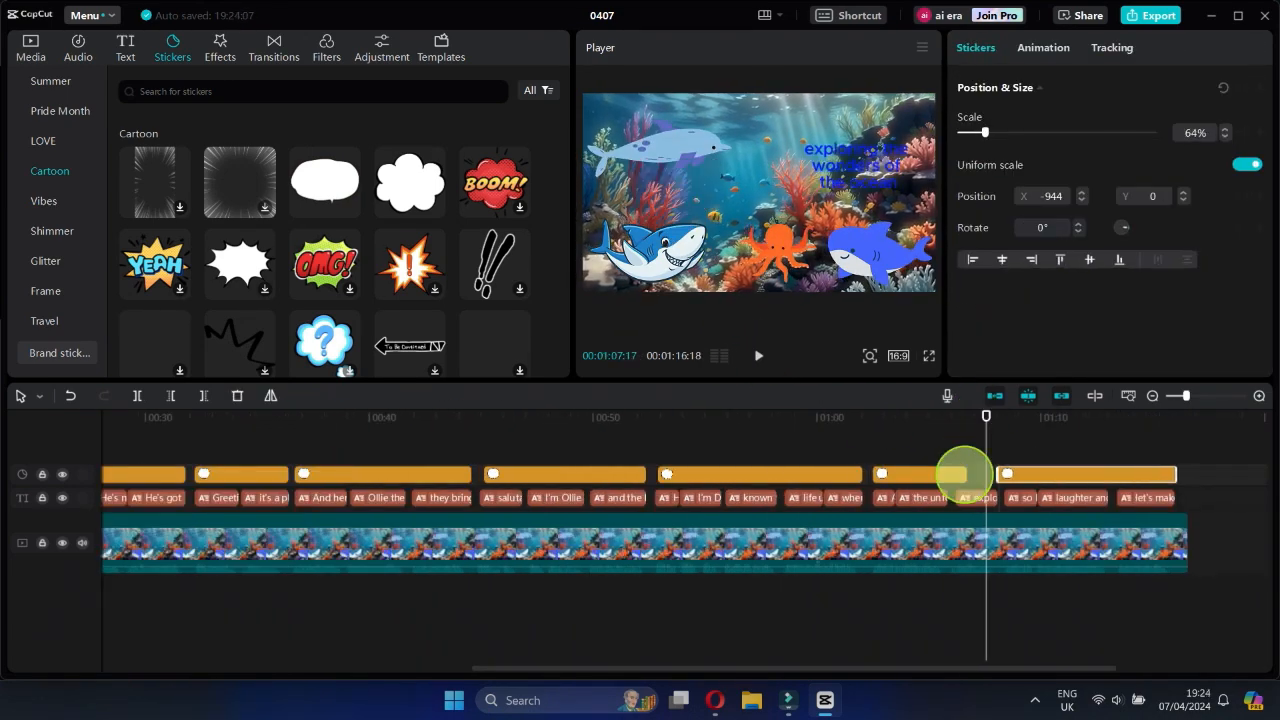
pyautogui.click(928, 356)
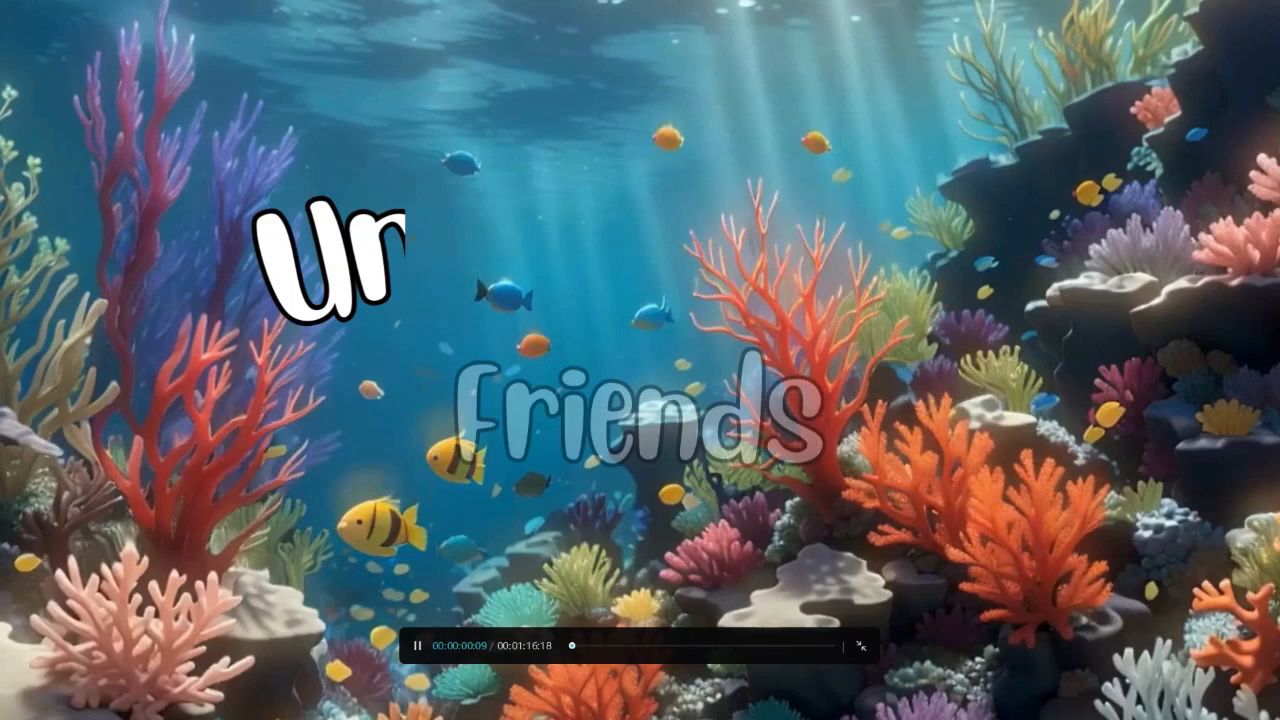